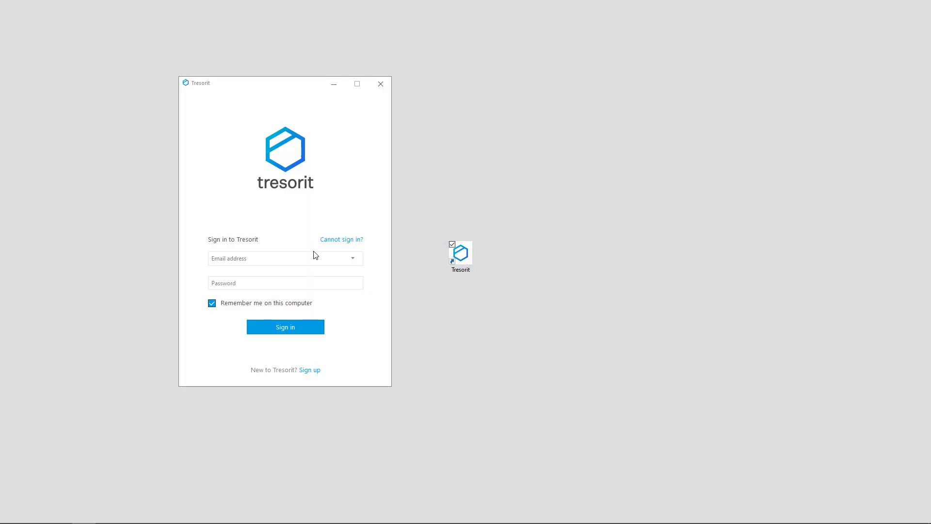
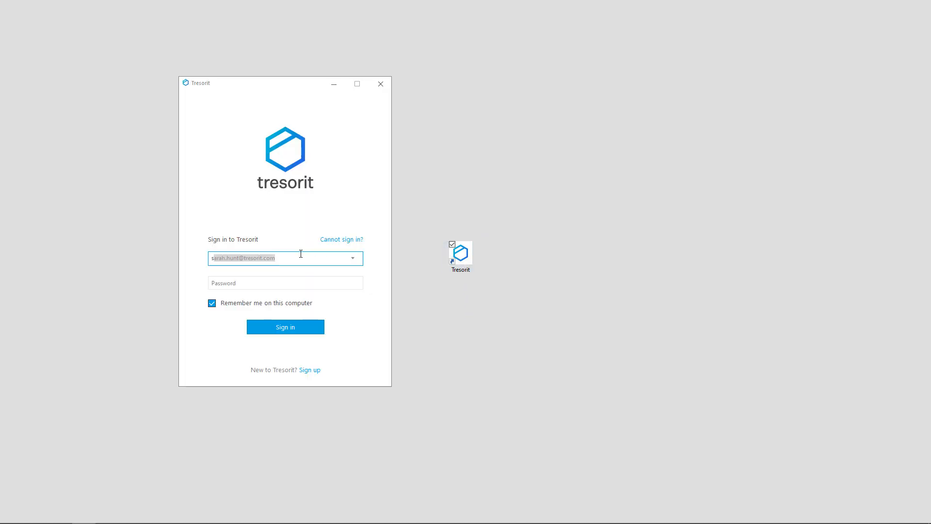
pyautogui.click(285, 283)
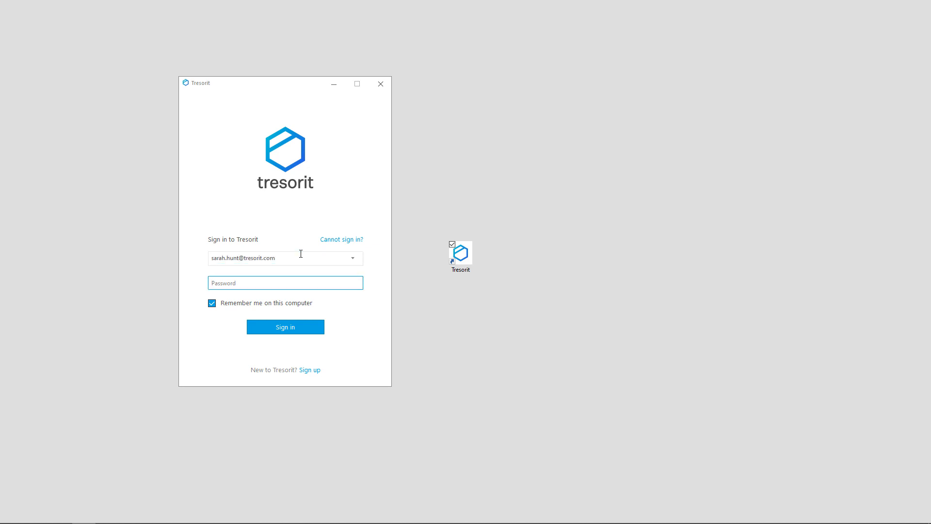
pyautogui.click(285, 282)
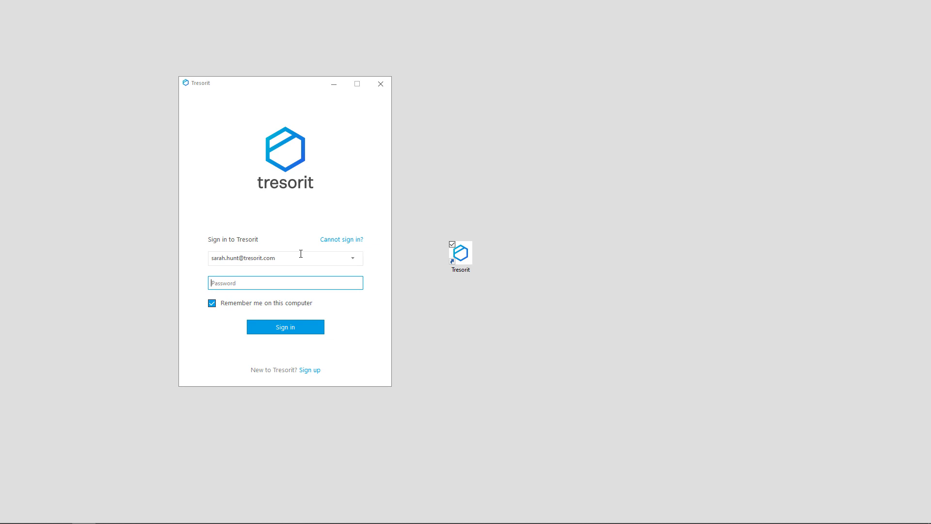
pyautogui.write('••••')
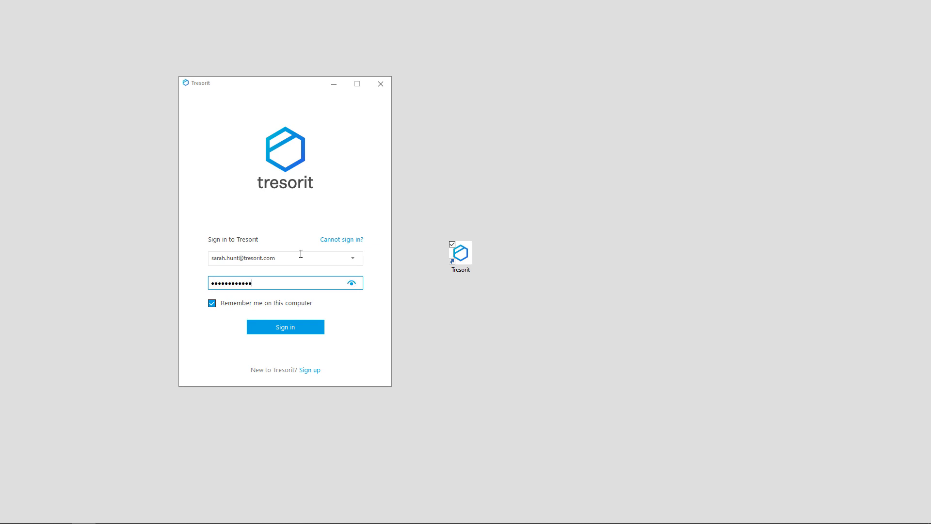
pyautogui.click(285, 326)
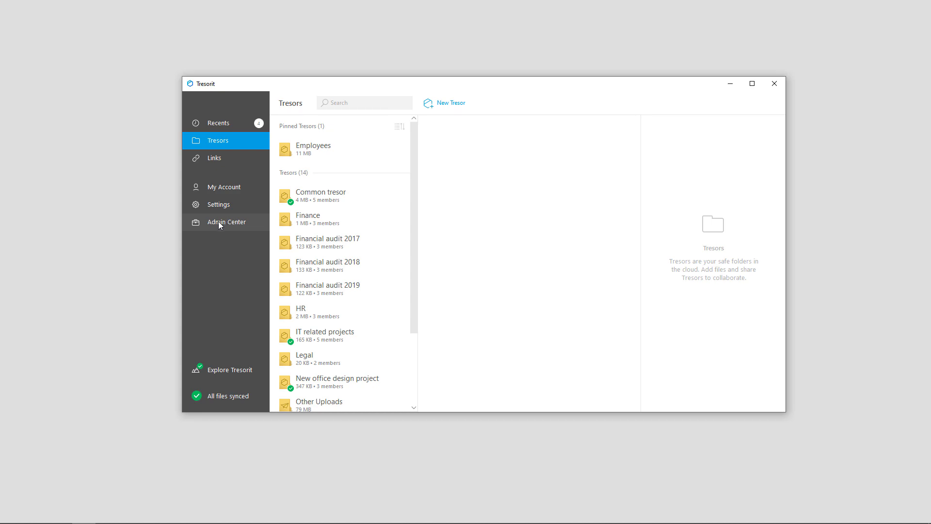
# Open the Admin Center Dashboard and maximize its browser window
pyautogui.click(227, 221)
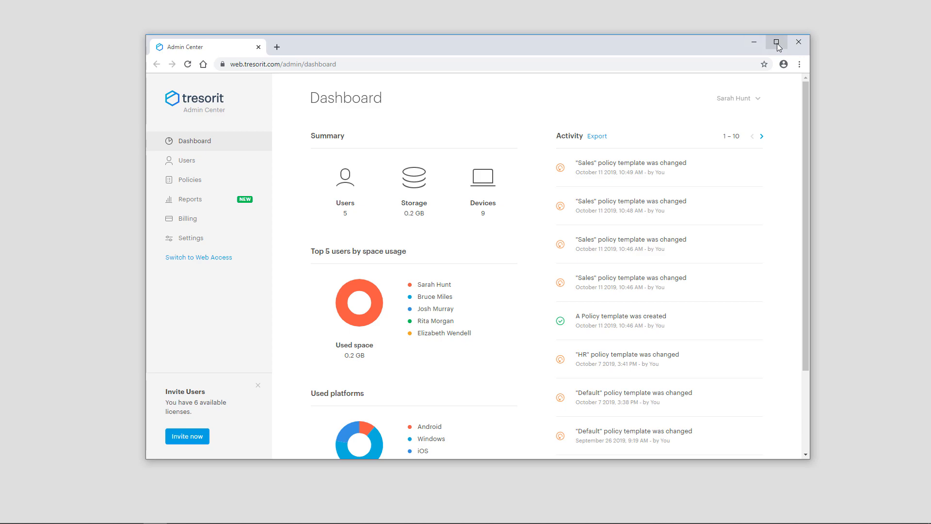
pyautogui.click(776, 42)
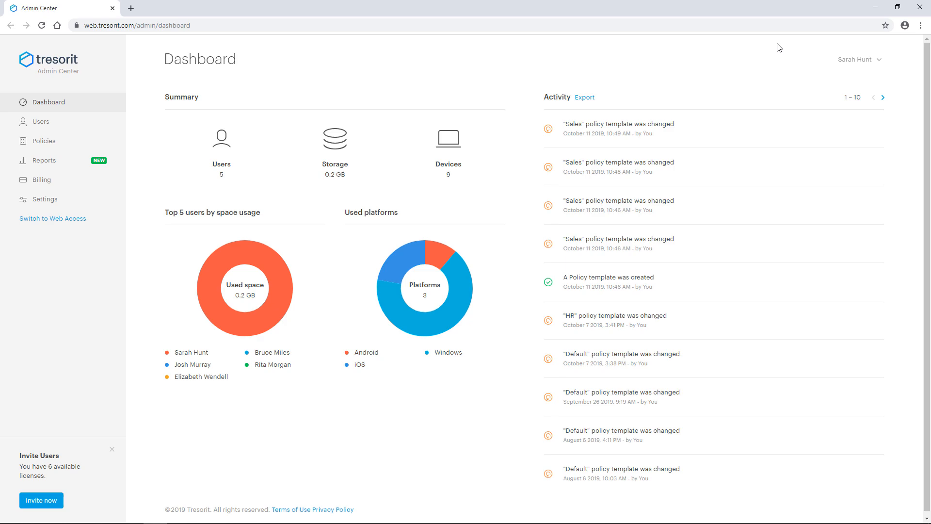
pyautogui.moveTo(427, 75)
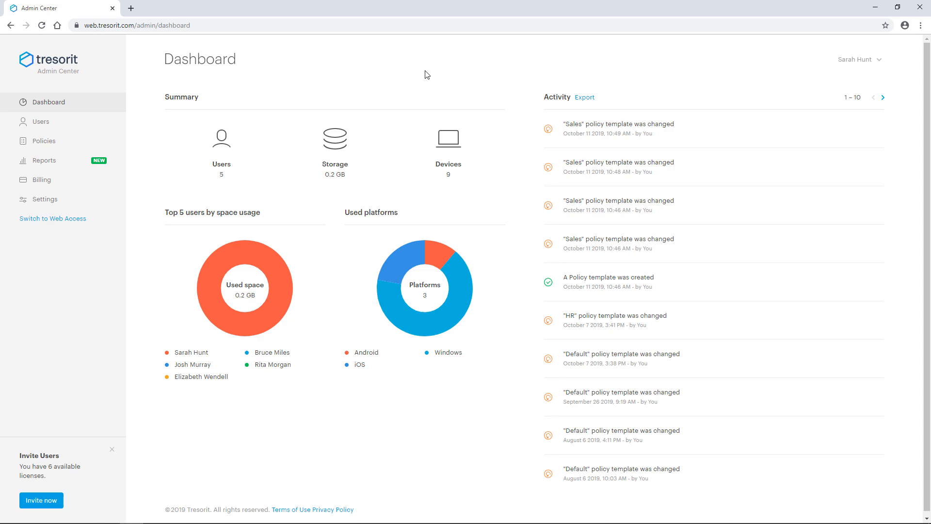
pyautogui.moveTo(218, 192)
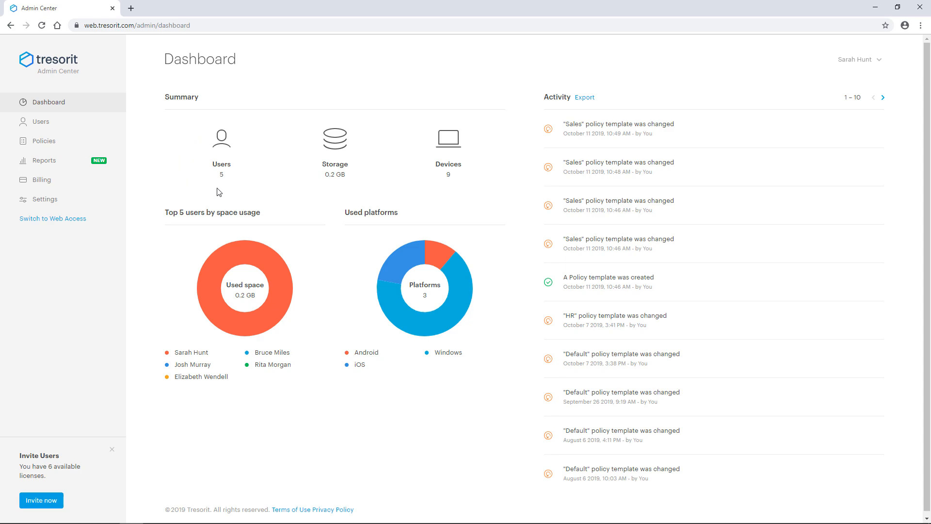
pyautogui.moveTo(475, 141)
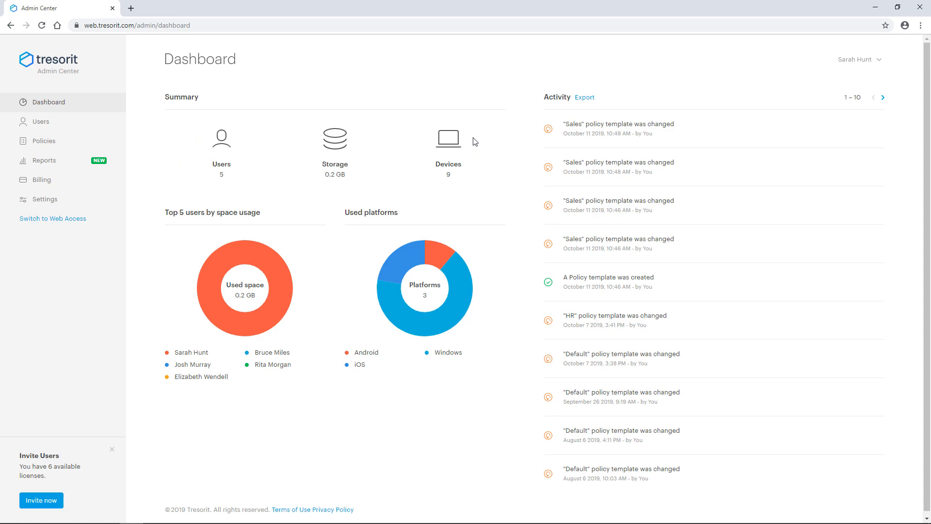
pyautogui.moveTo(436, 129)
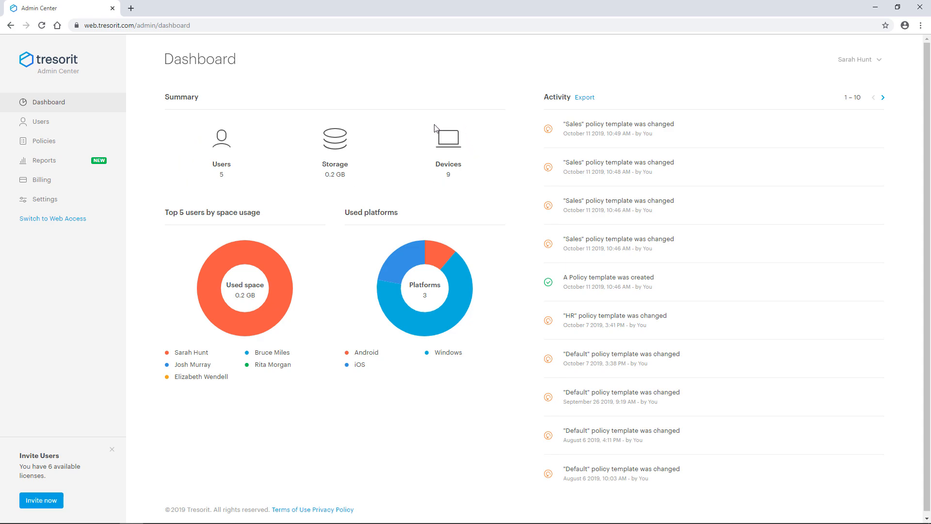
pyautogui.moveTo(406, 261)
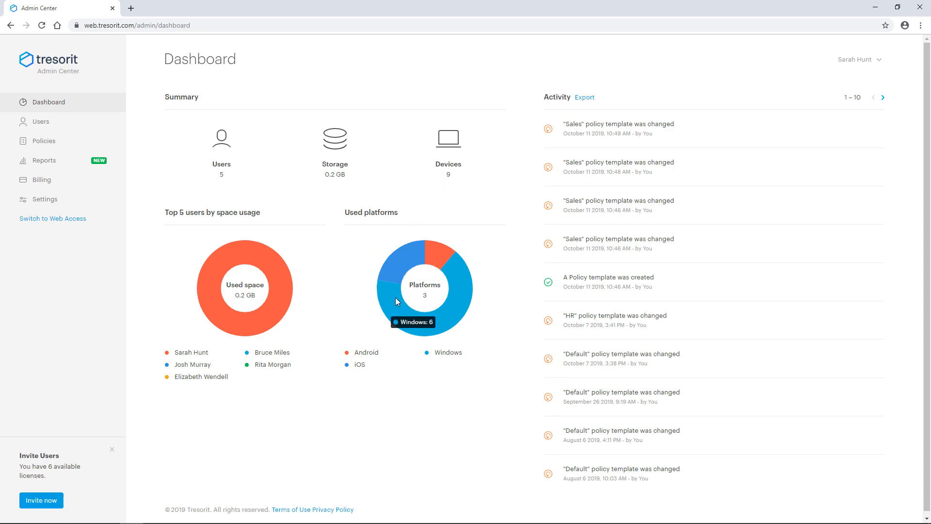
pyautogui.moveTo(370, 138)
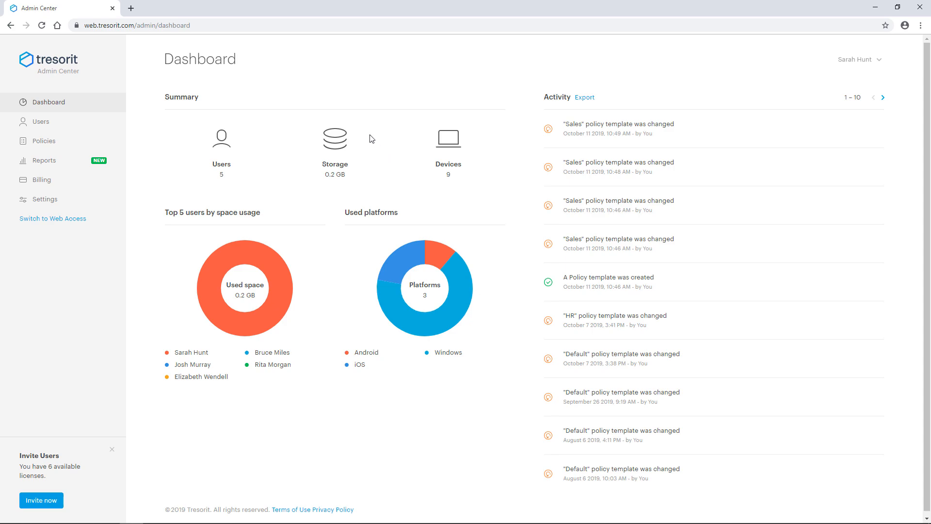
pyautogui.moveTo(359, 134)
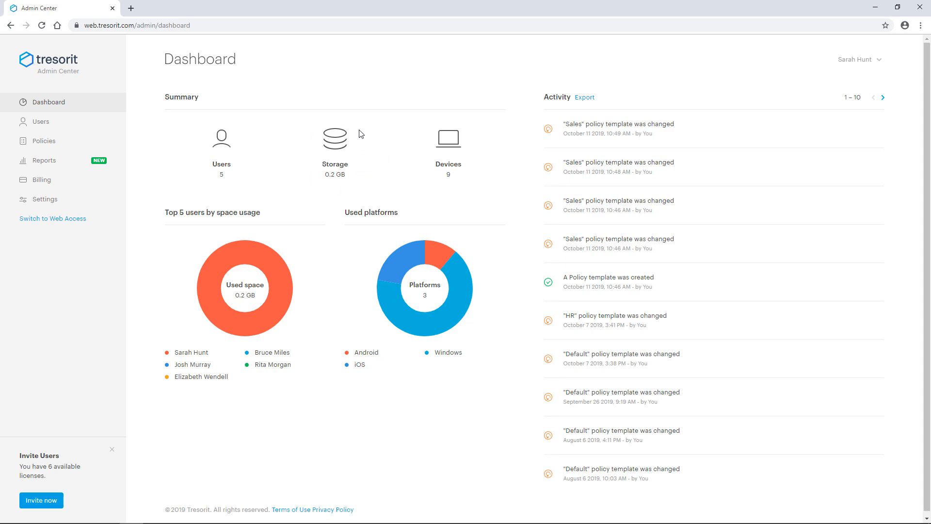
pyautogui.moveTo(397, 187)
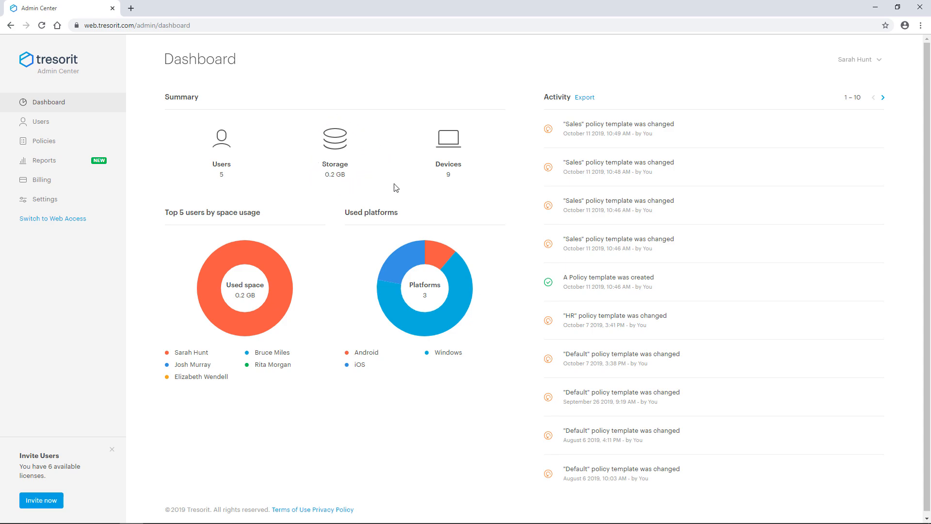
pyautogui.moveTo(602, 349)
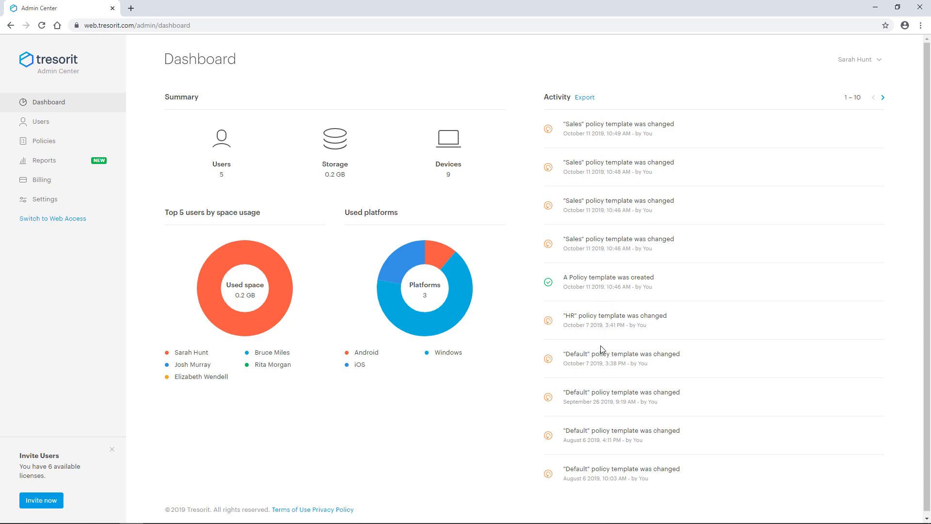
pyautogui.moveTo(883, 99)
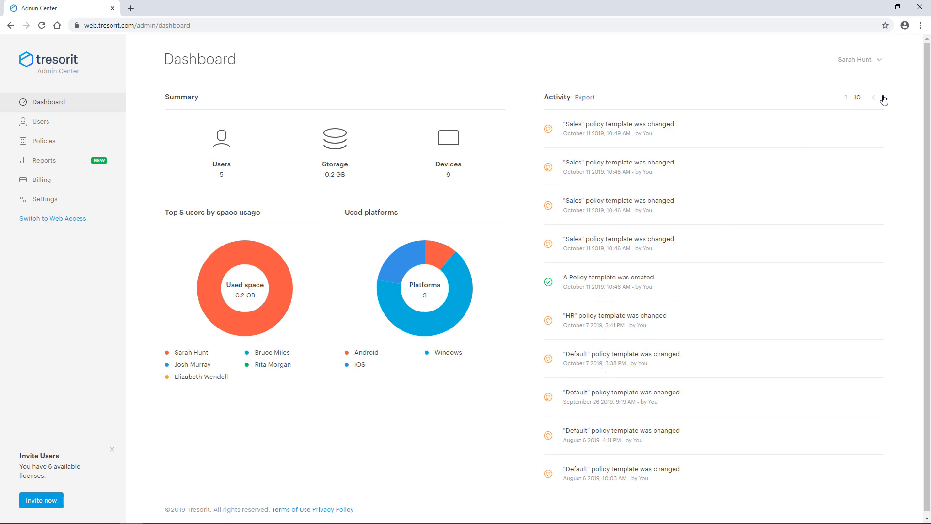
# Page the Activity log forward twice to entries 21–30
pyautogui.click(884, 98)
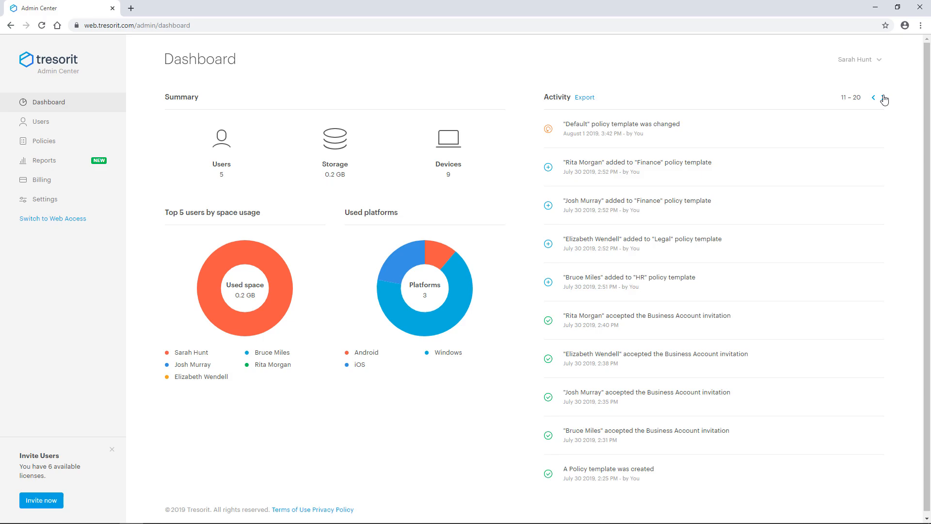
pyautogui.click(884, 99)
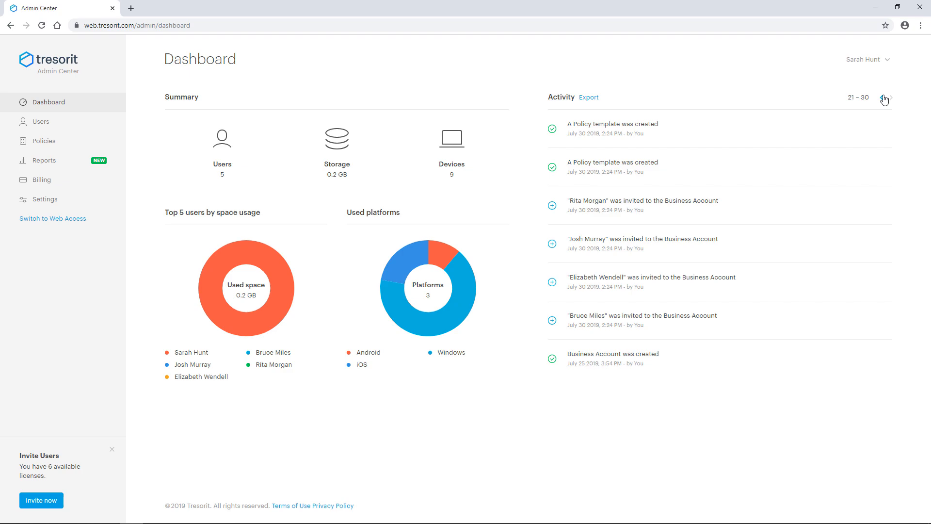
pyautogui.moveTo(54, 125)
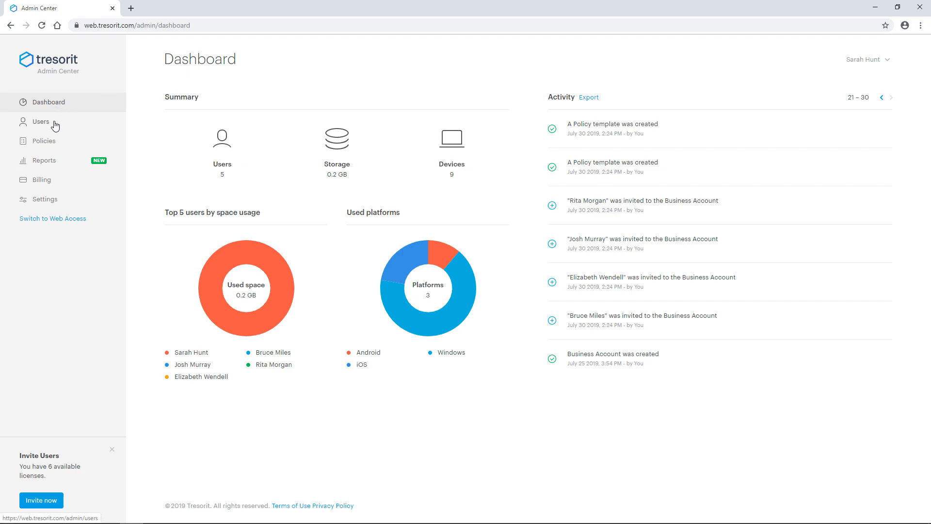
# Open the Users page listing the five account members
pyautogui.click(40, 122)
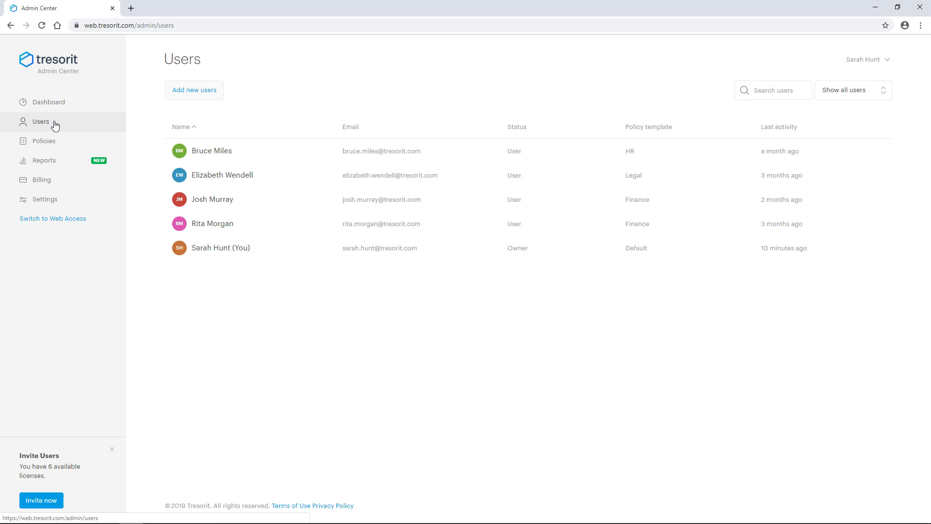
pyautogui.moveTo(66, 127)
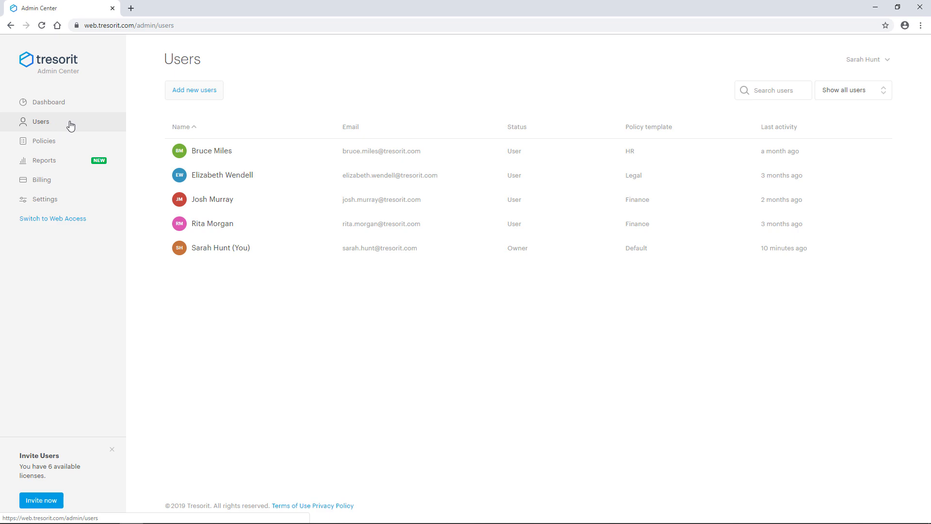
pyautogui.moveTo(375, 199)
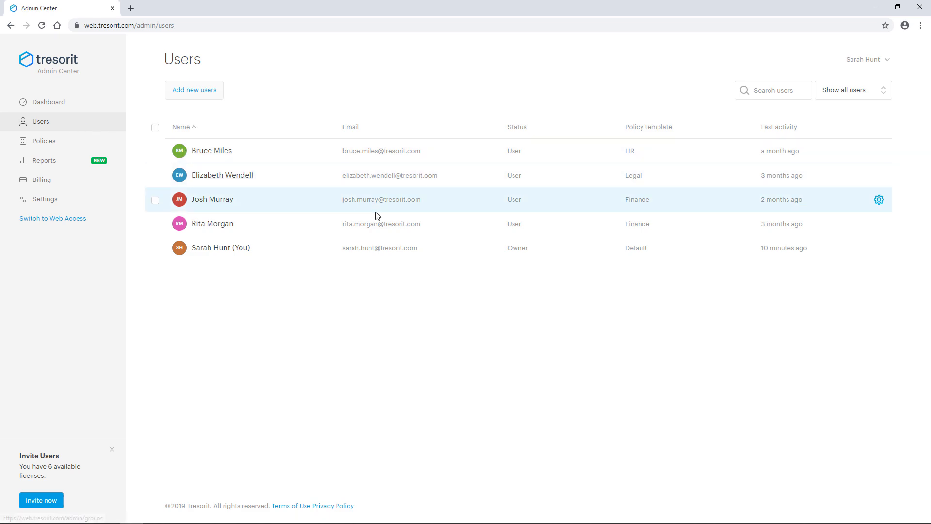
pyautogui.moveTo(505, 247)
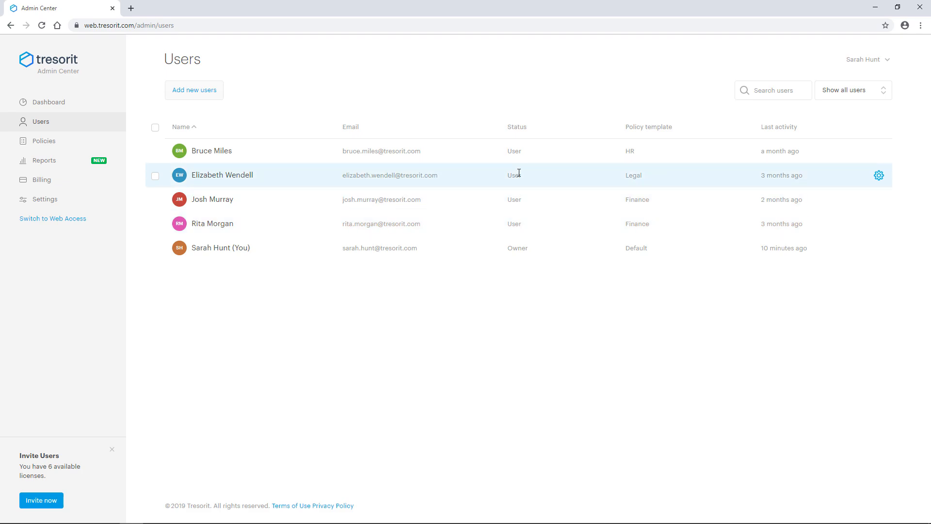
pyautogui.moveTo(526, 232)
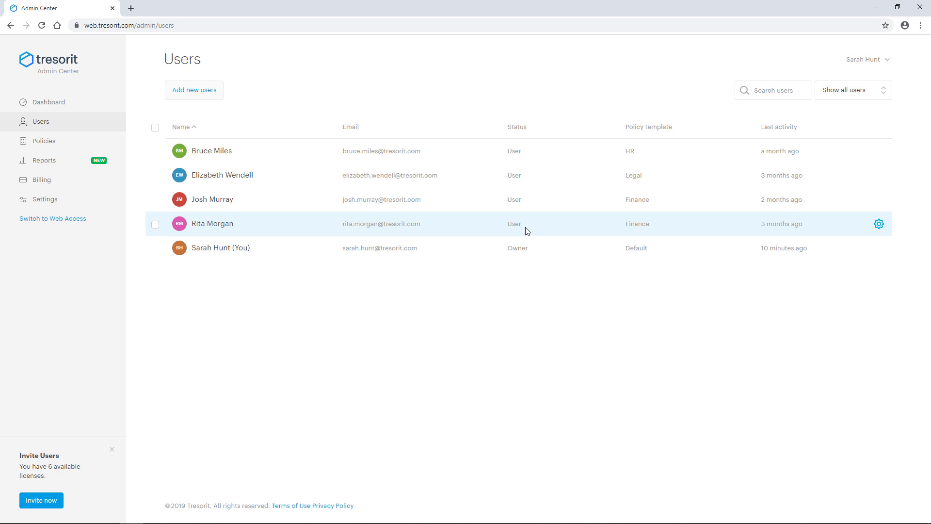
pyautogui.moveTo(194, 90)
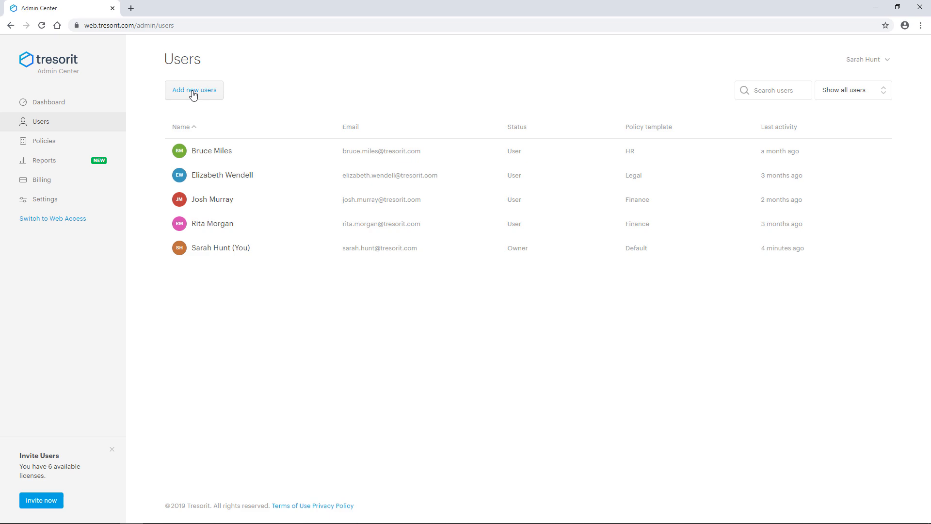
pyautogui.click(194, 90)
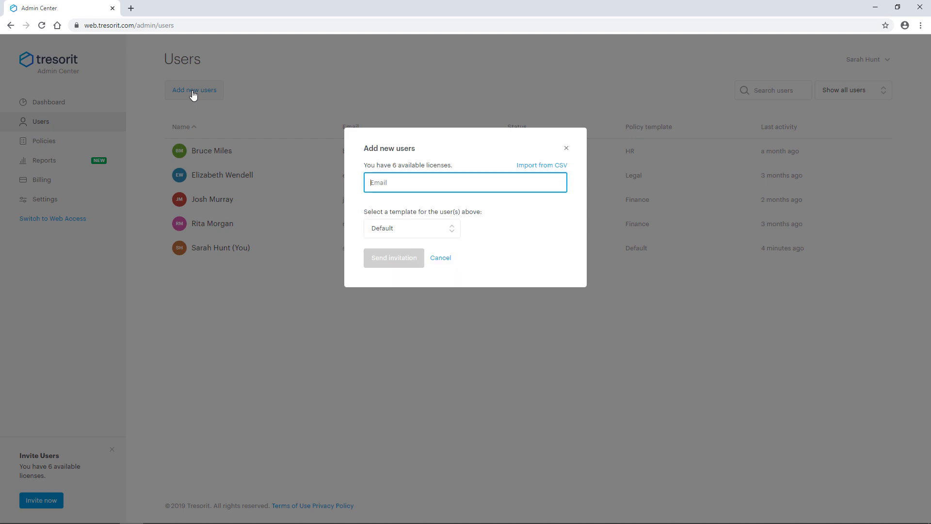
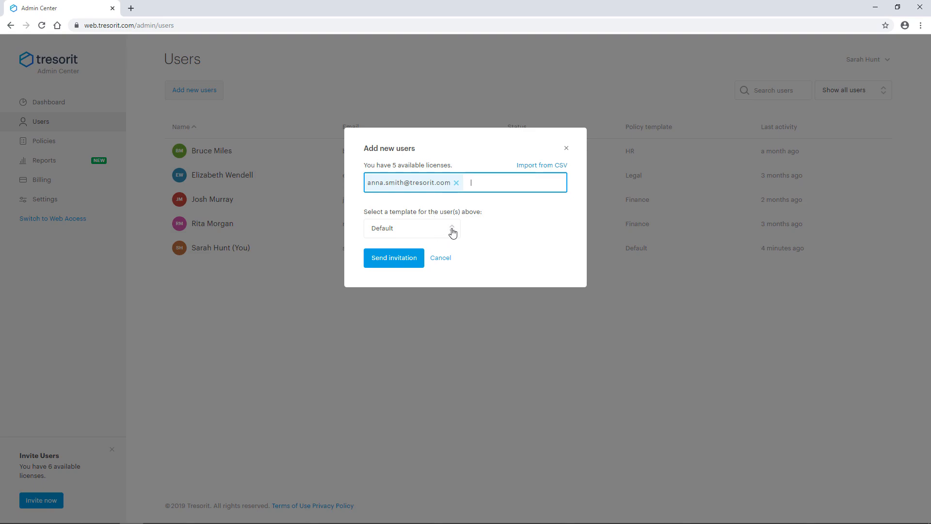
pyautogui.click(412, 228)
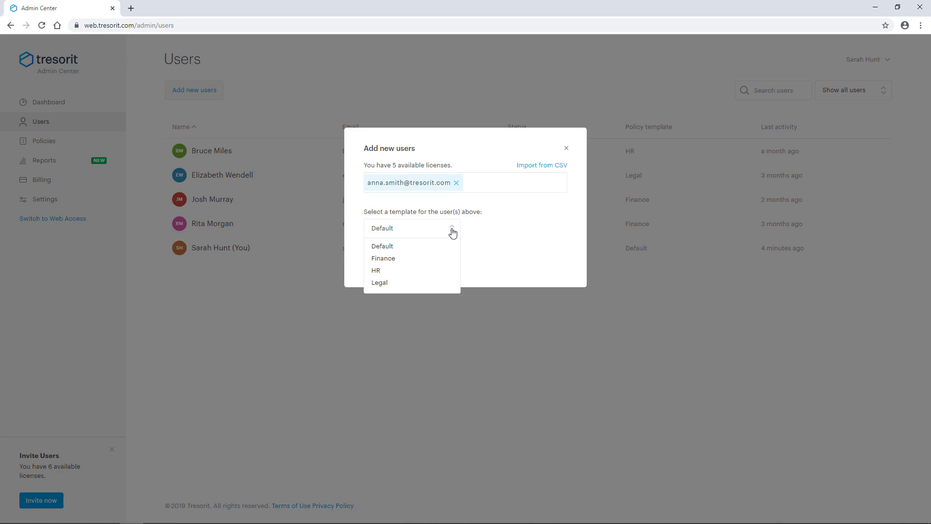
pyautogui.click(383, 246)
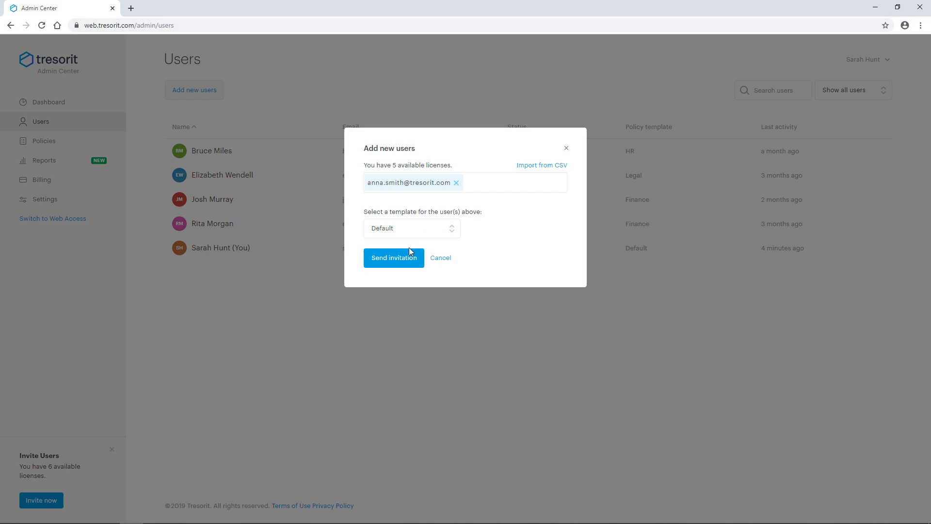
pyautogui.click(394, 258)
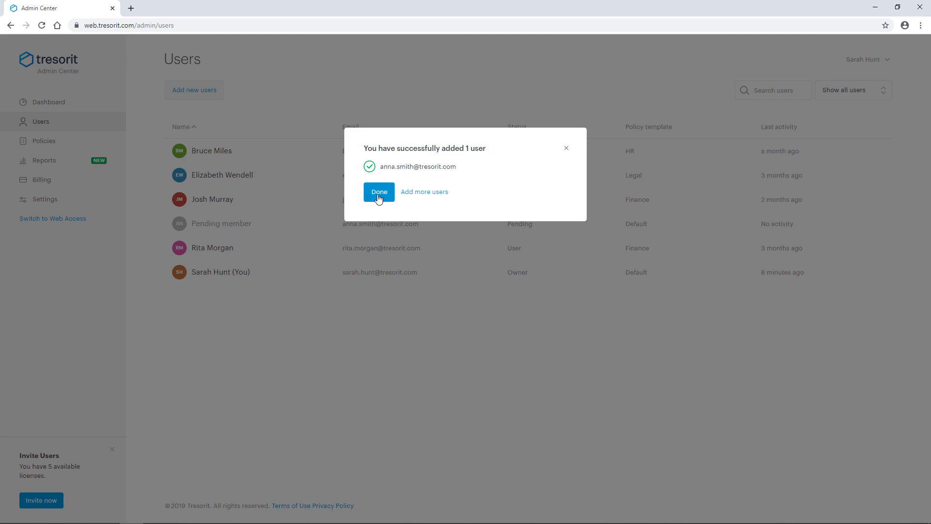
pyautogui.click(379, 192)
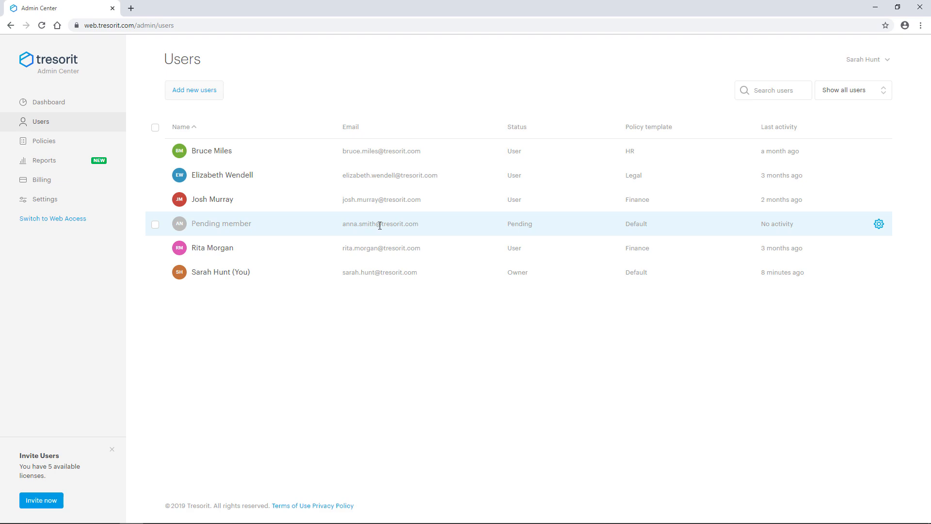
pyautogui.moveTo(618, 132)
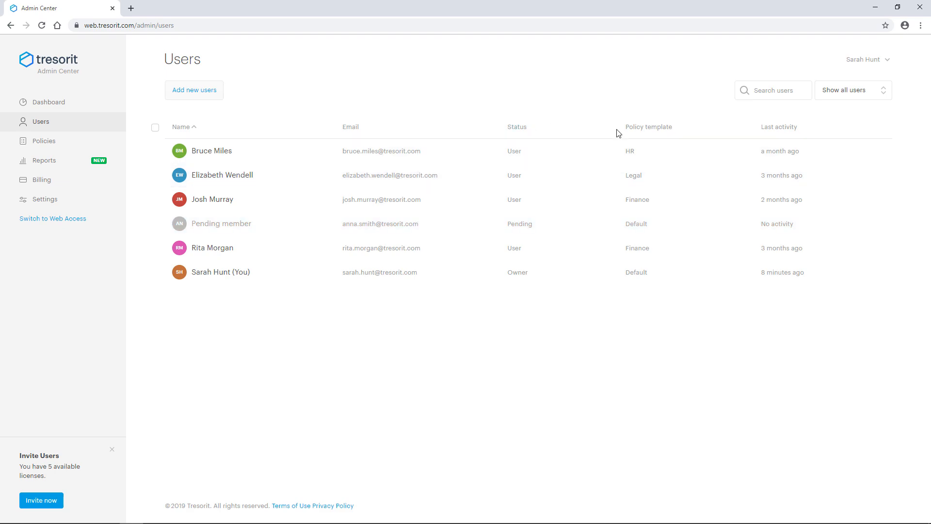
pyautogui.click(879, 150)
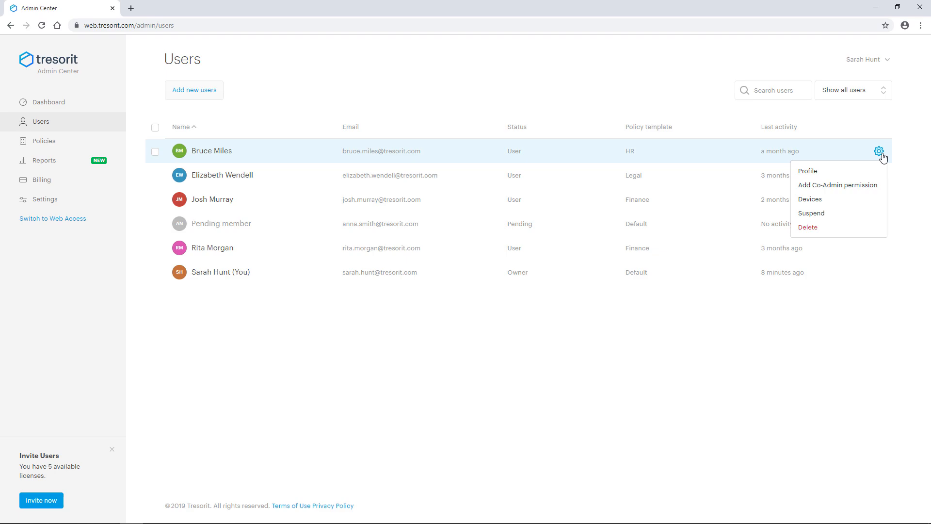
pyautogui.click(807, 171)
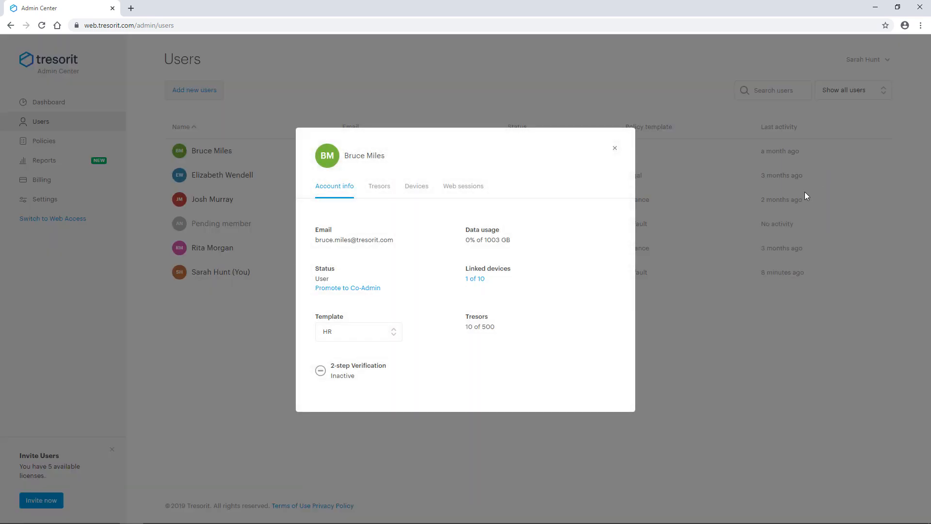
pyautogui.moveTo(369, 256)
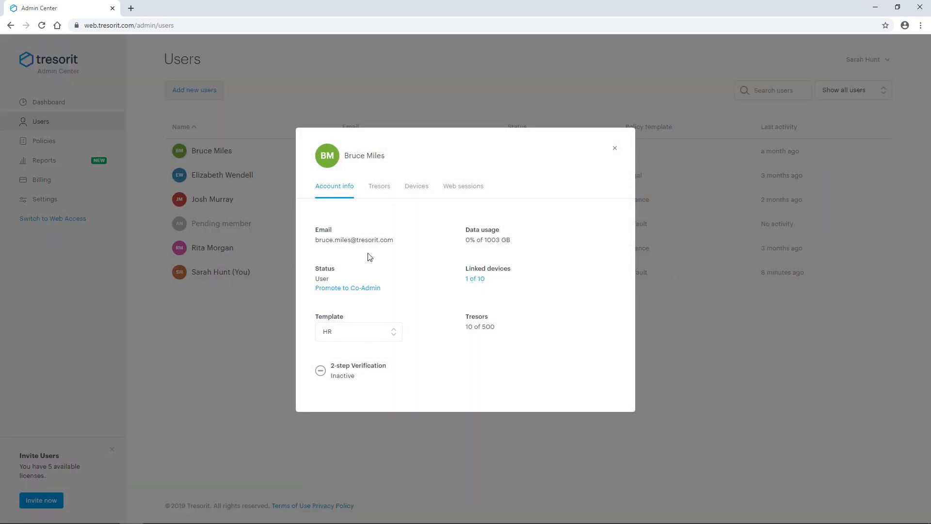
pyautogui.click(379, 186)
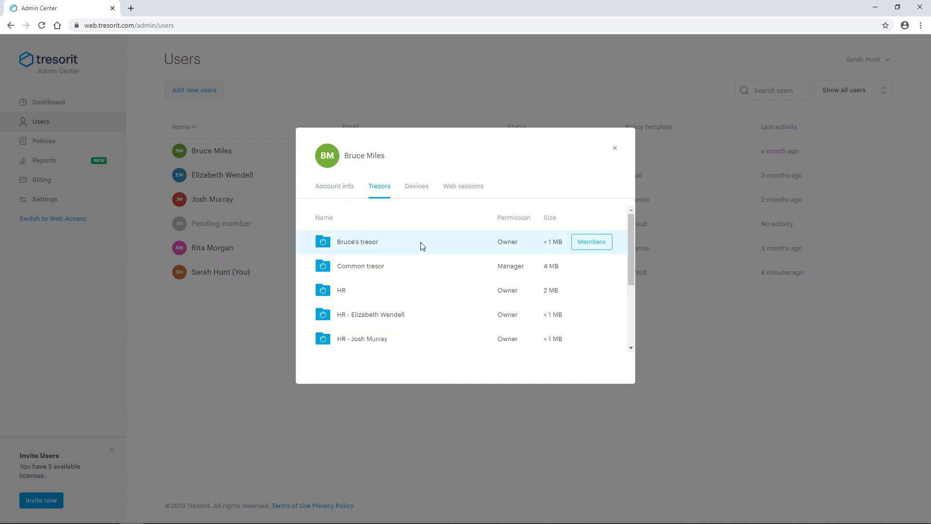
pyautogui.scroll(-3)
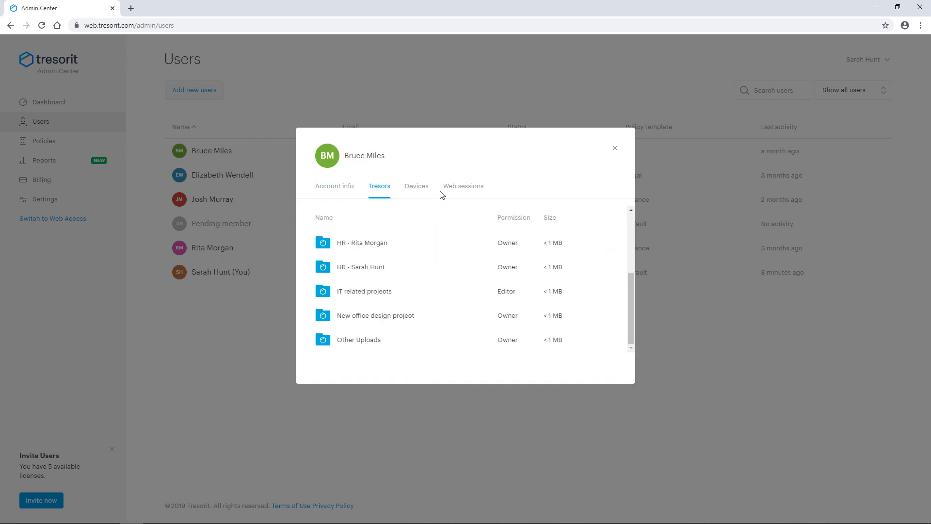
pyautogui.click(416, 186)
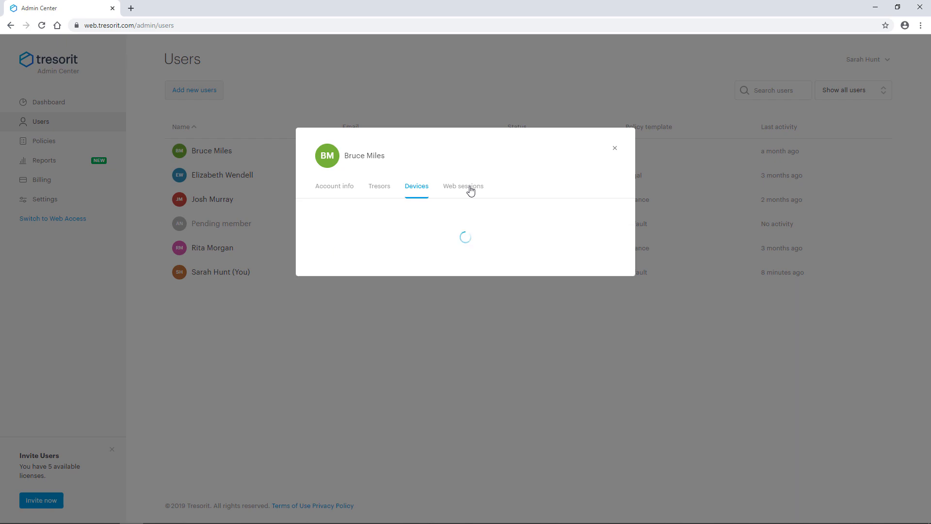
pyautogui.click(463, 186)
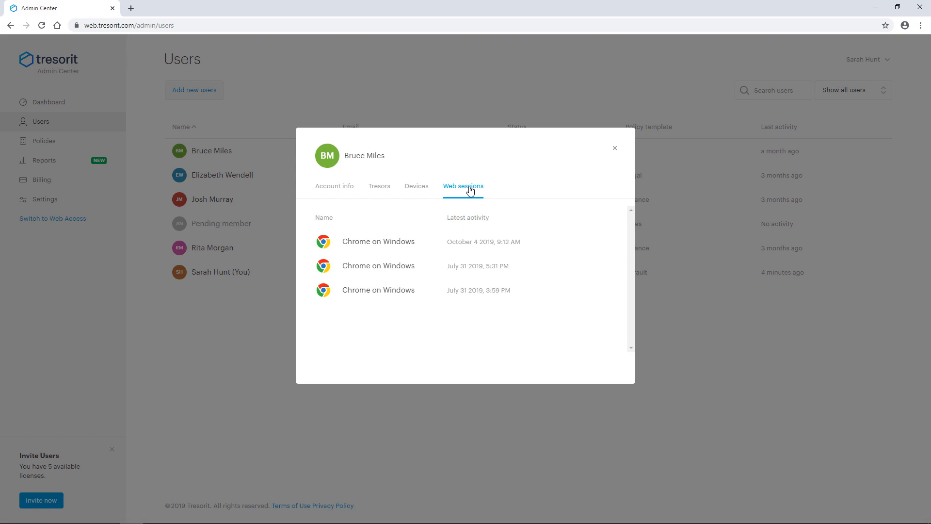
pyautogui.click(379, 241)
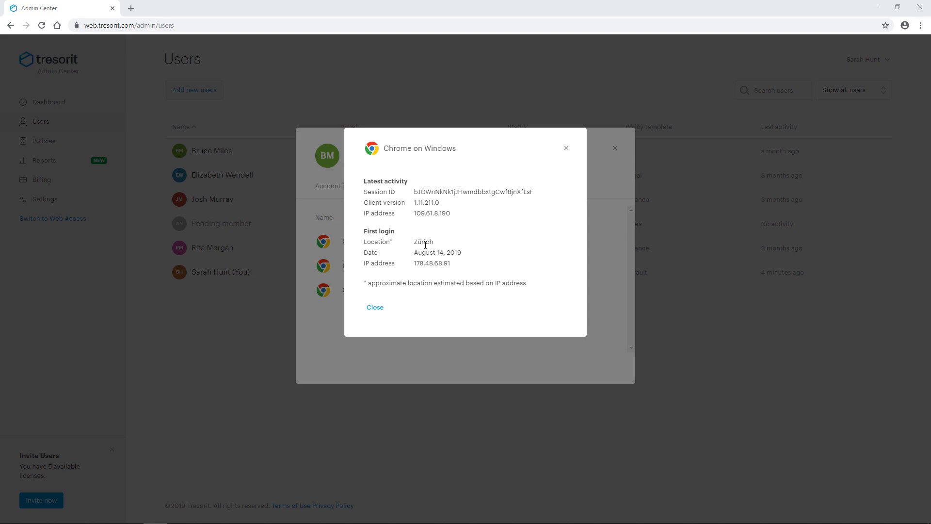
pyautogui.click(375, 307)
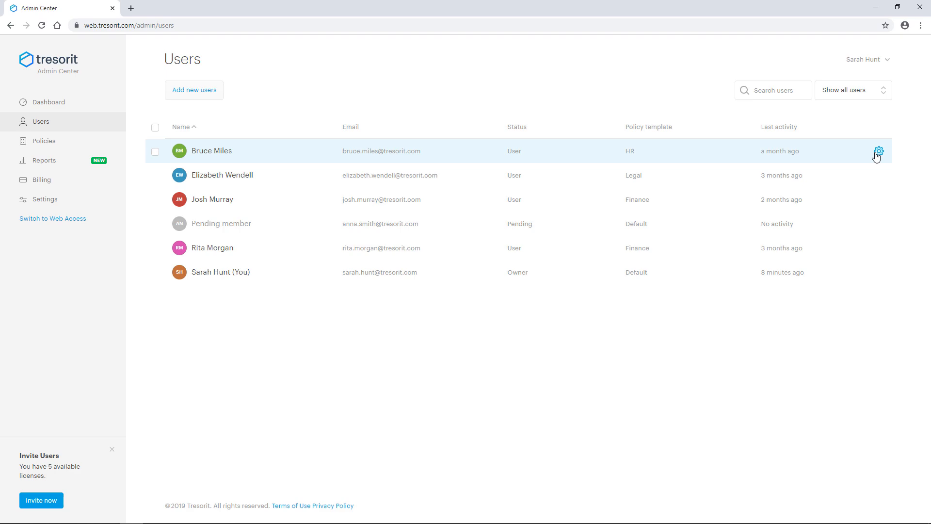
pyautogui.click(879, 151)
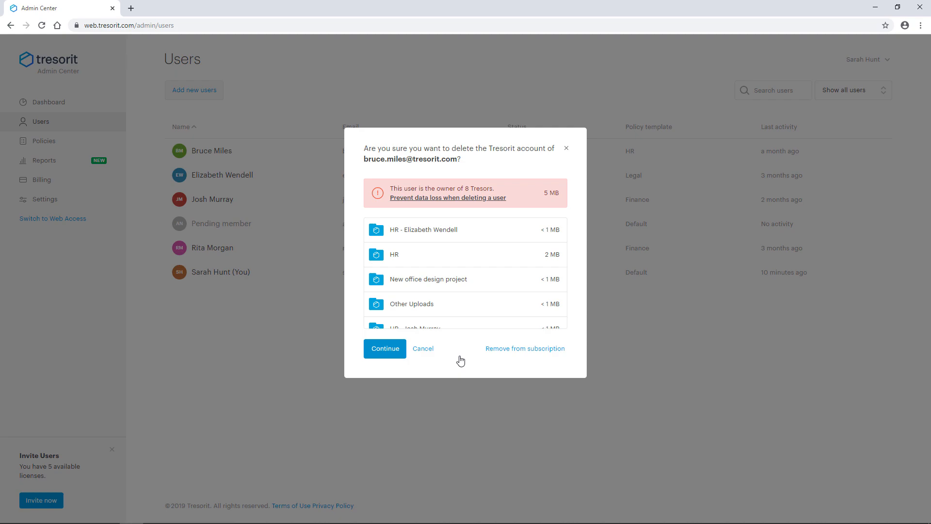
pyautogui.moveTo(514, 353)
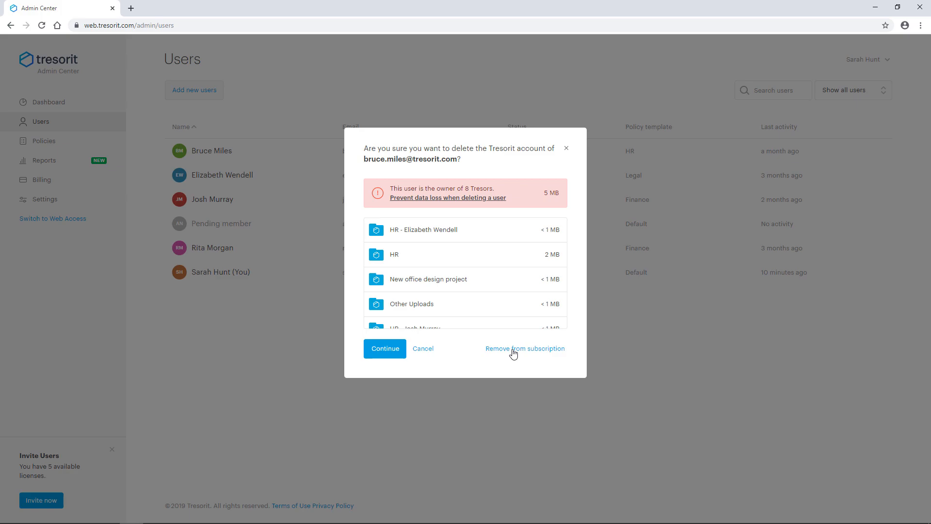
pyautogui.click(422, 348)
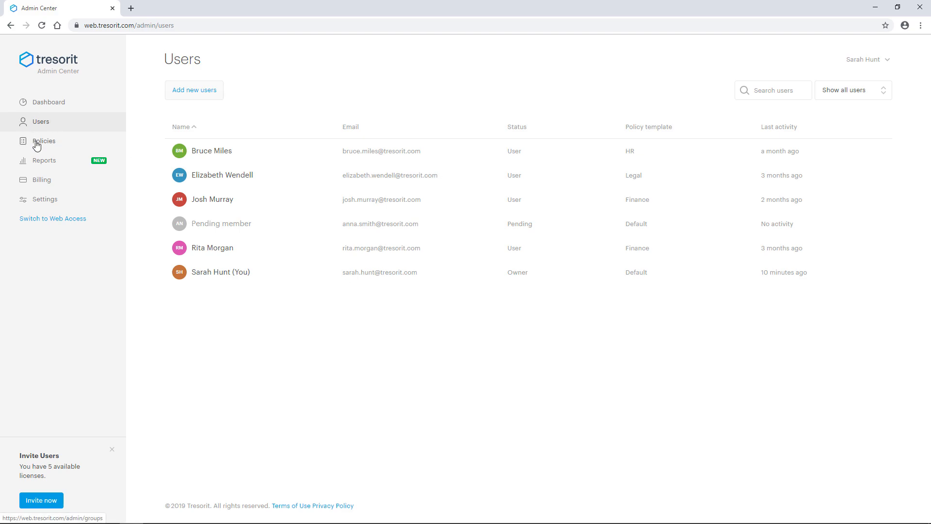
# Add a policy template named 'Sales' with Switzerland as its data storage location
pyautogui.click(43, 141)
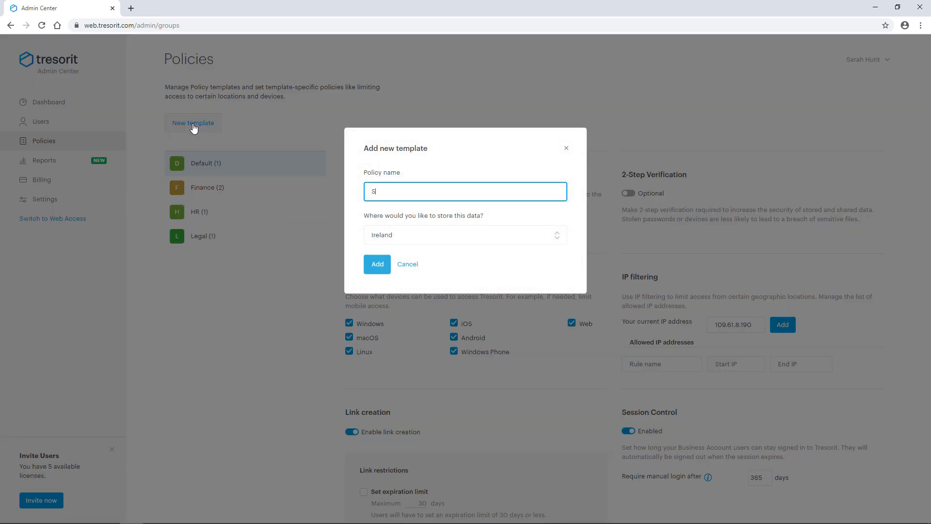
pyautogui.write('ales')
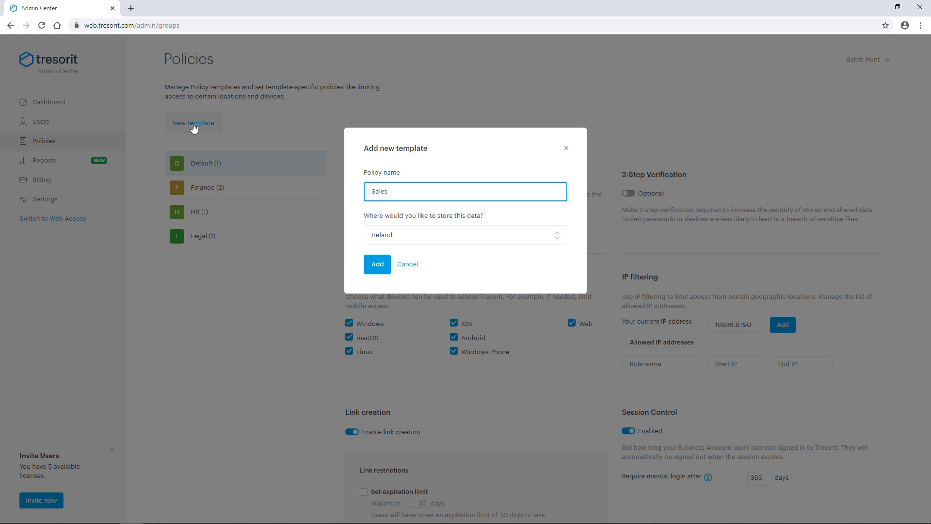
pyautogui.click(465, 235)
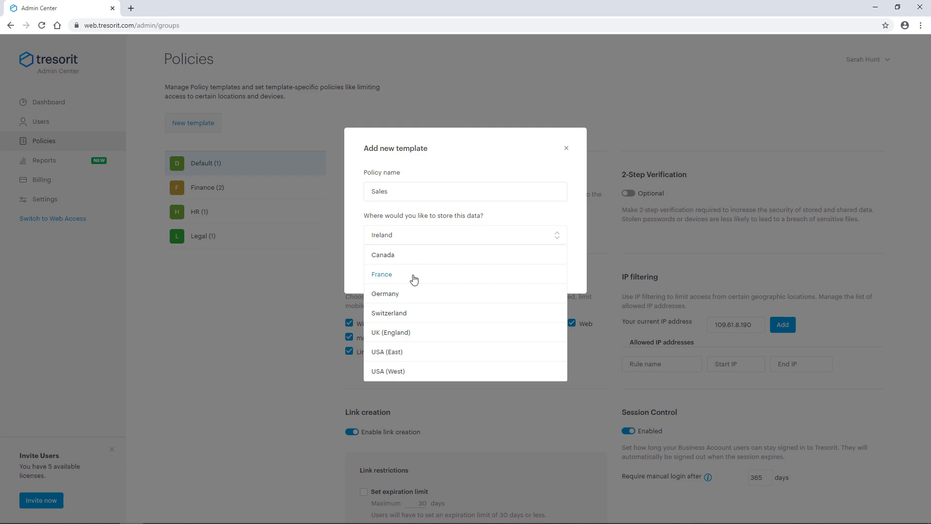
pyautogui.moveTo(402, 313)
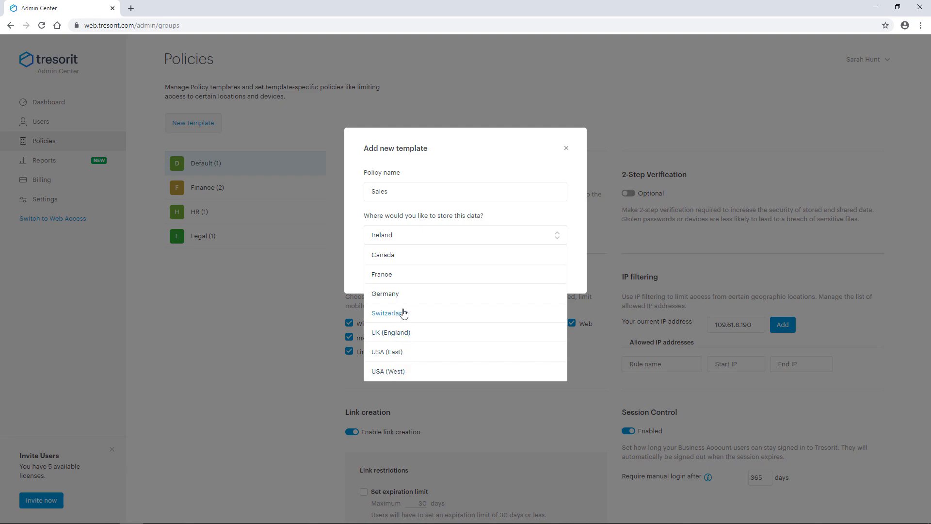
pyautogui.click(389, 313)
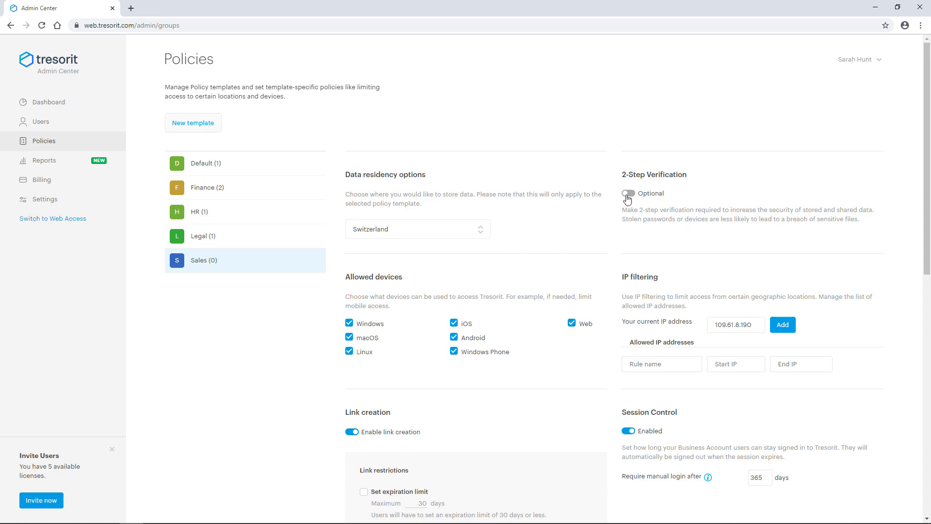
# Require 2-step verification and allow only Windows, Android and Web devices, saved
pyautogui.click(628, 193)
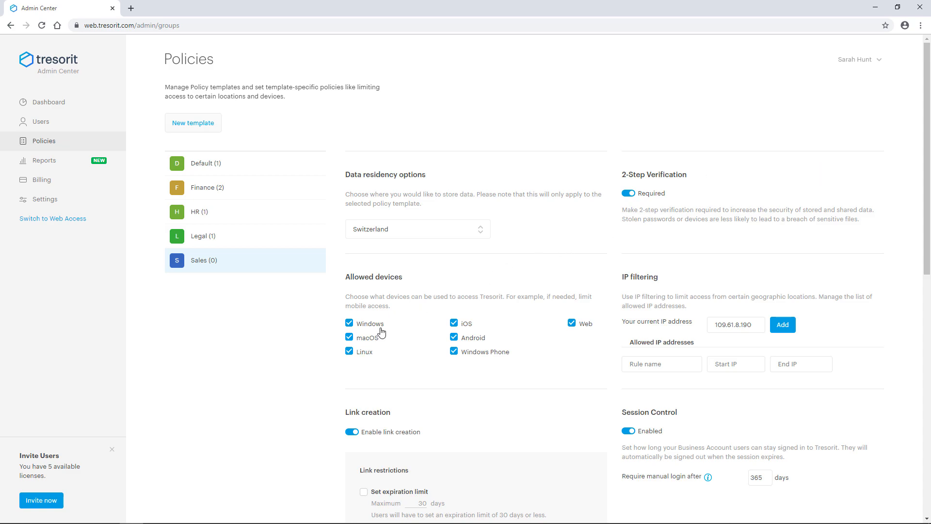
pyautogui.click(349, 337)
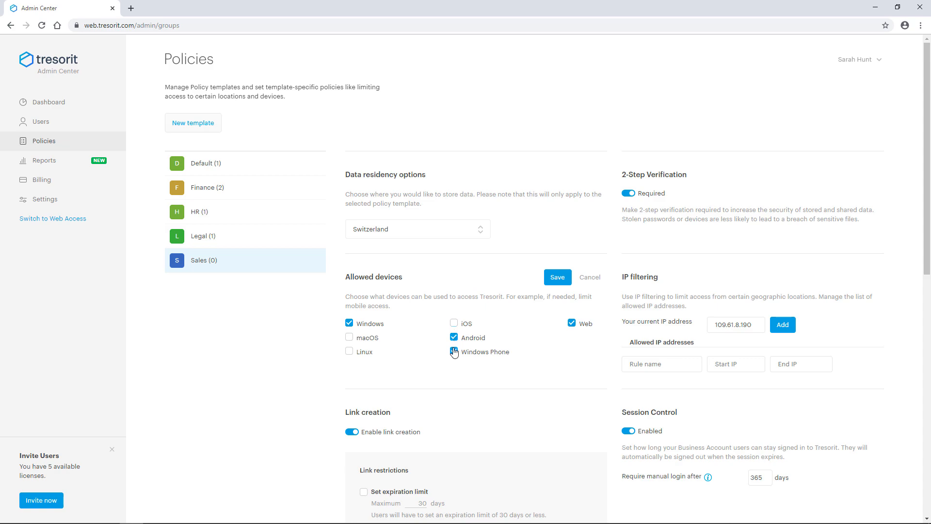
pyautogui.click(454, 351)
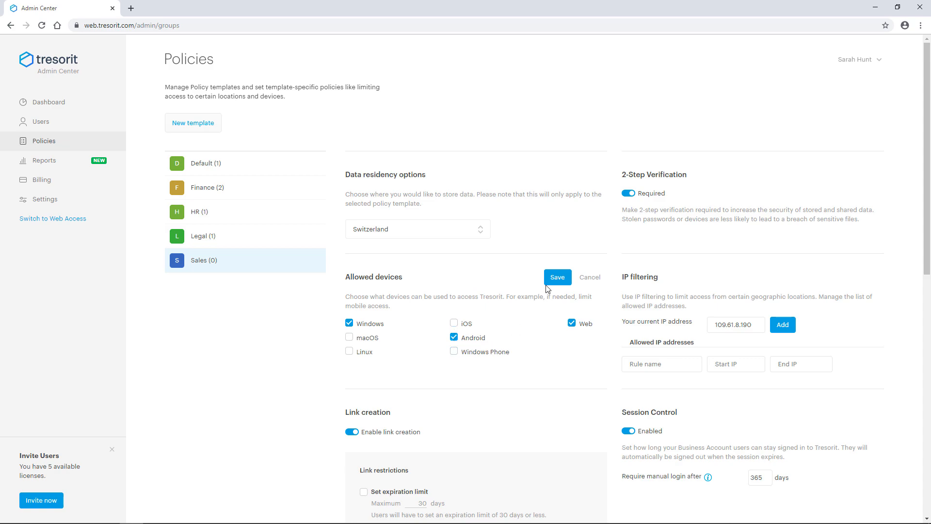
pyautogui.click(557, 277)
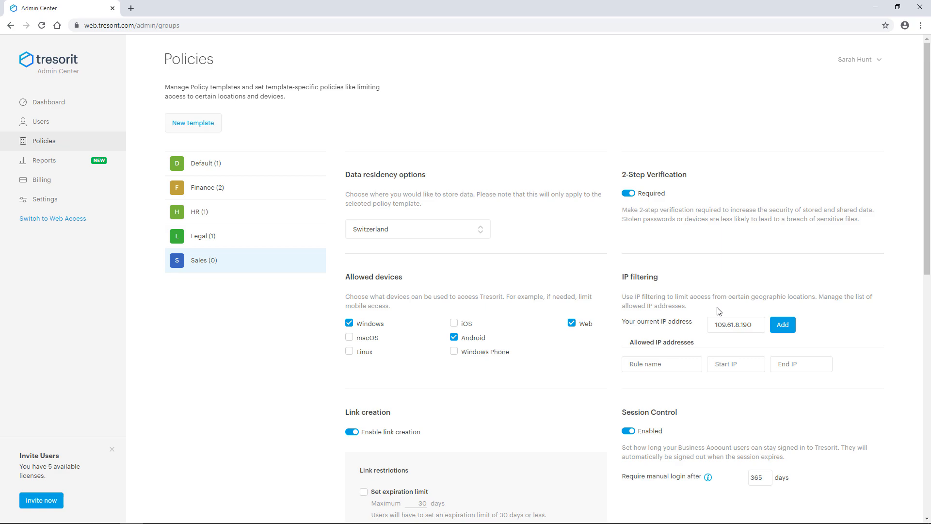
# Require link expiry, passwords and access logs, and manual login after 7 days, saved
pyautogui.scroll(-3)
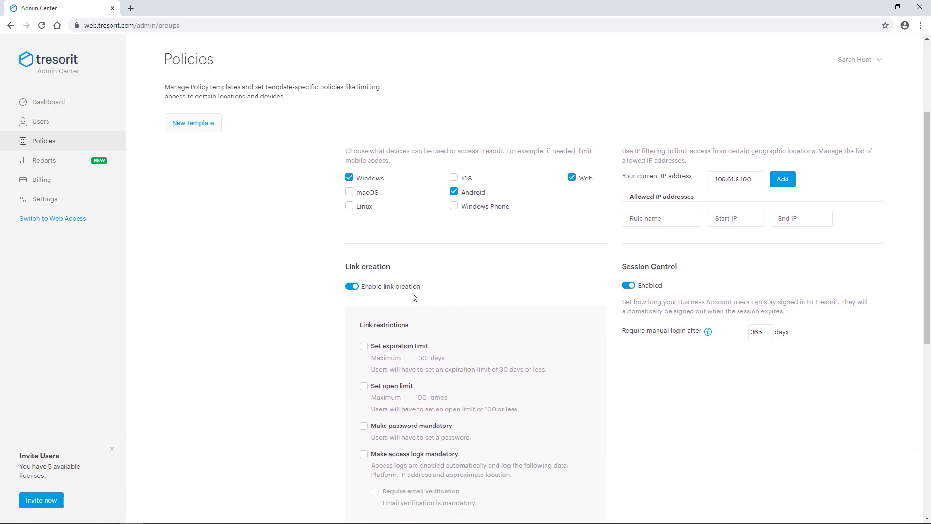
pyautogui.scroll(-3)
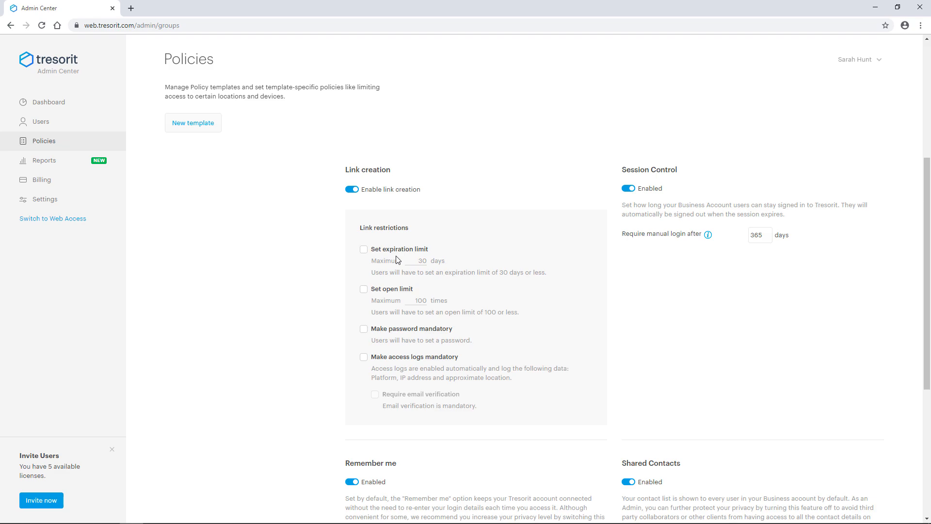
pyautogui.moveTo(385, 254)
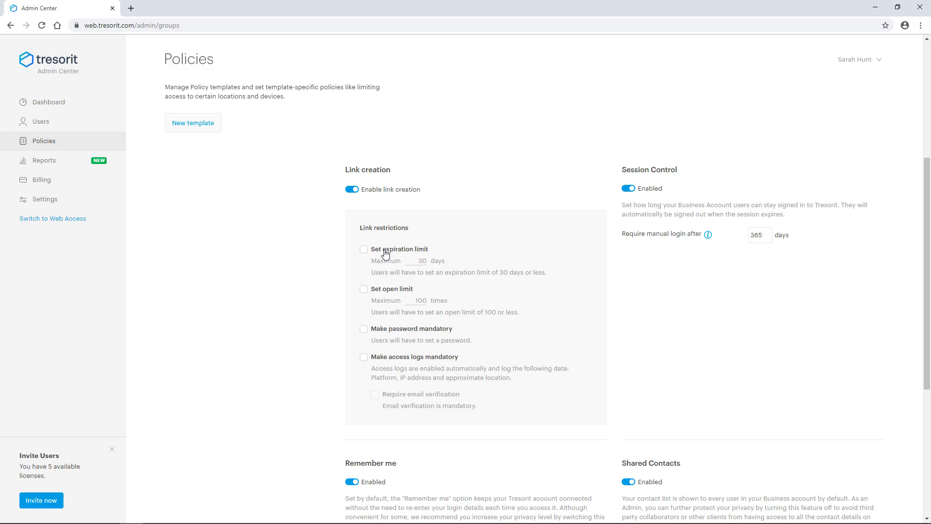
pyautogui.click(363, 249)
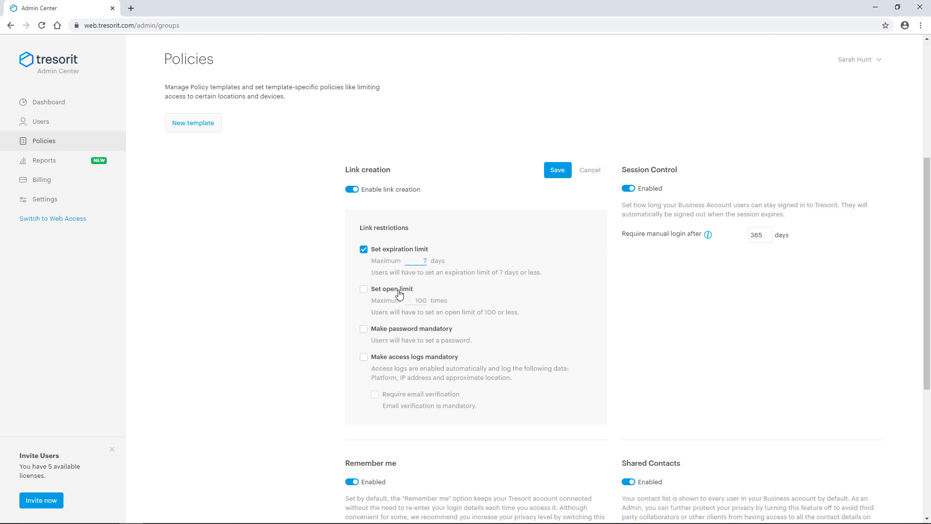
pyautogui.click(363, 328)
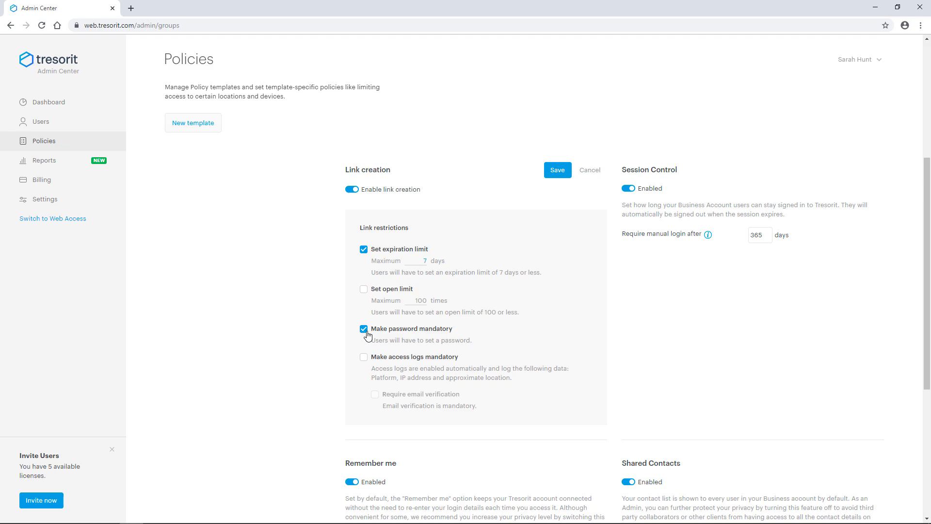
pyautogui.click(362, 357)
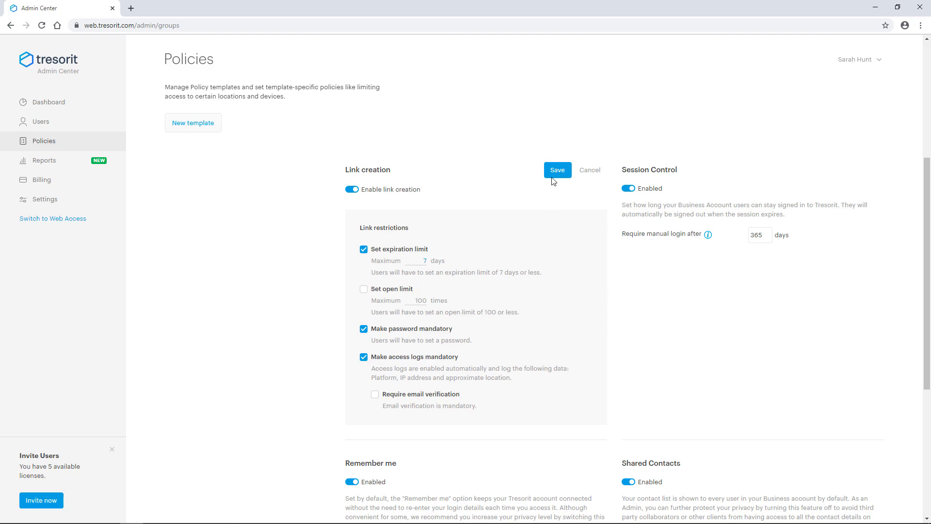
pyautogui.click(556, 170)
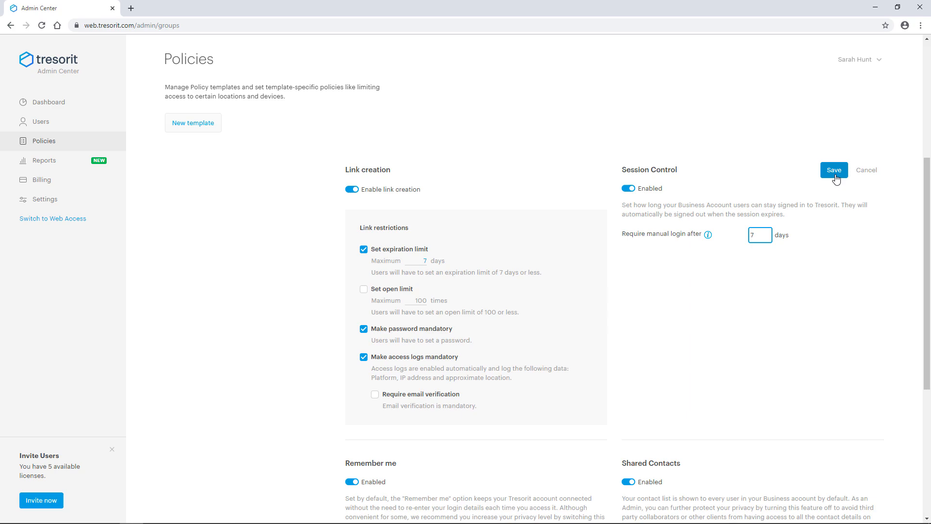
pyautogui.click(834, 170)
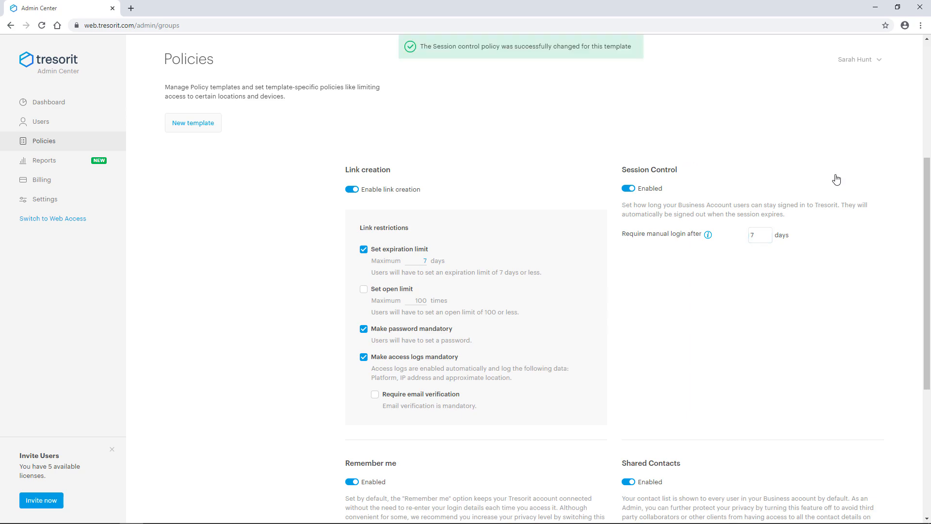
# Switch off the Sales template's Remember me option and save it
pyautogui.scroll(-3)
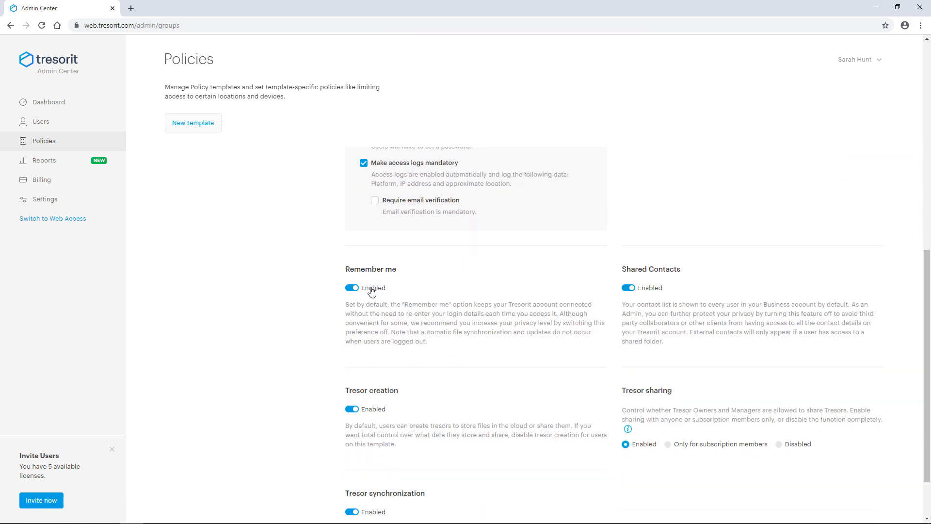
pyautogui.click(351, 288)
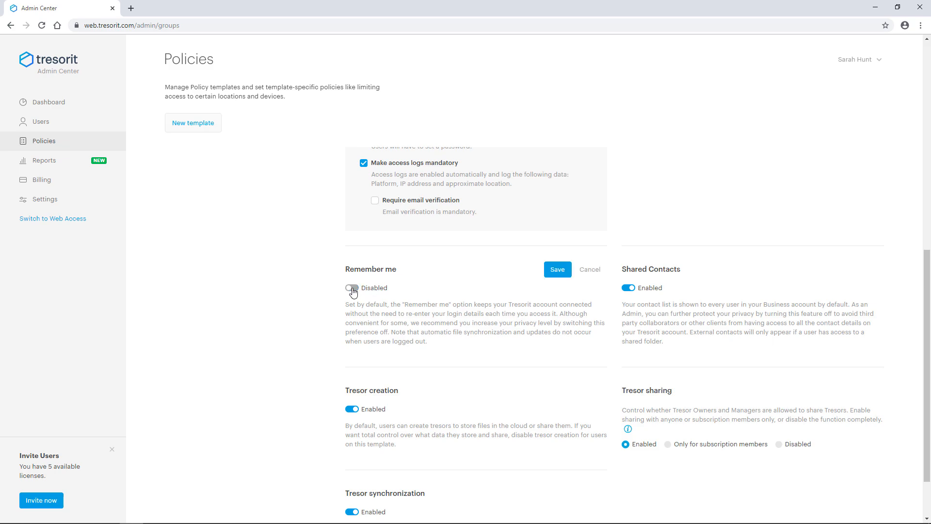
pyautogui.click(557, 269)
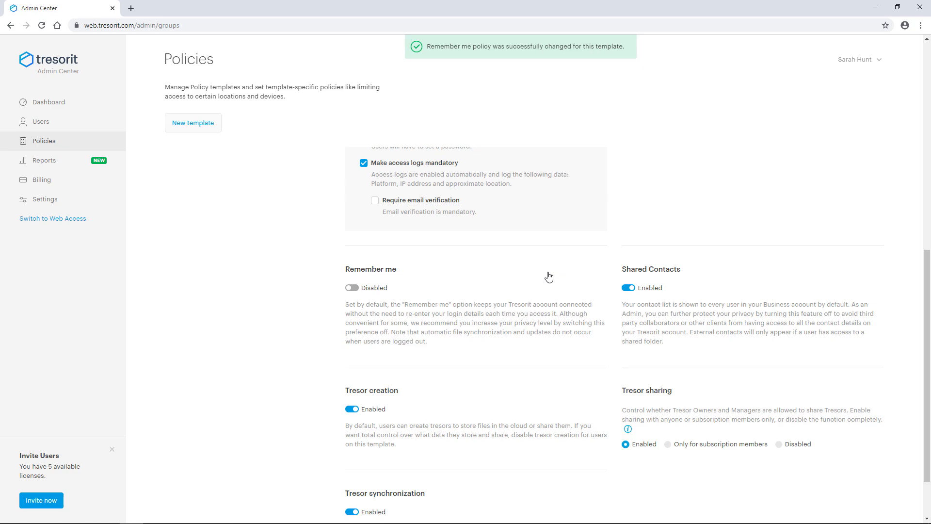
pyautogui.moveTo(676, 287)
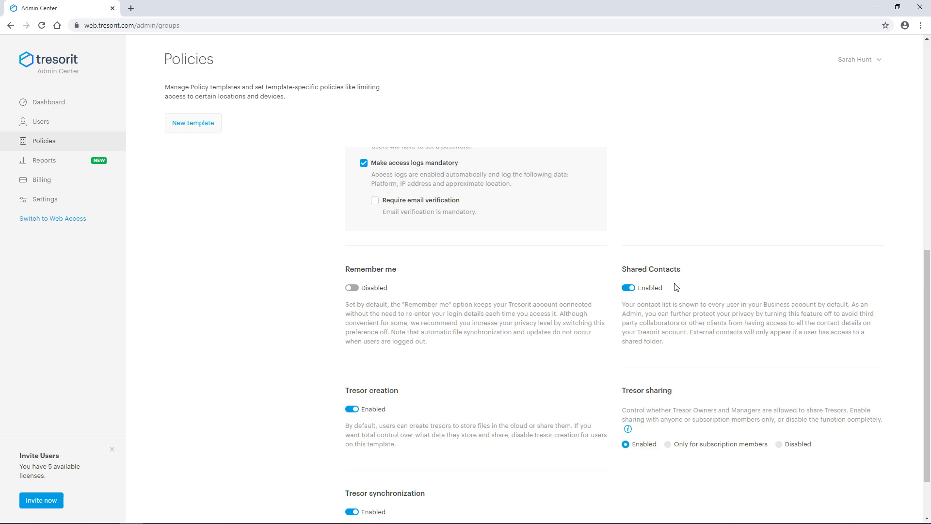
# Disable Tresor creation for the Sales template, confirming the Disable prompt
pyautogui.scroll(-3)
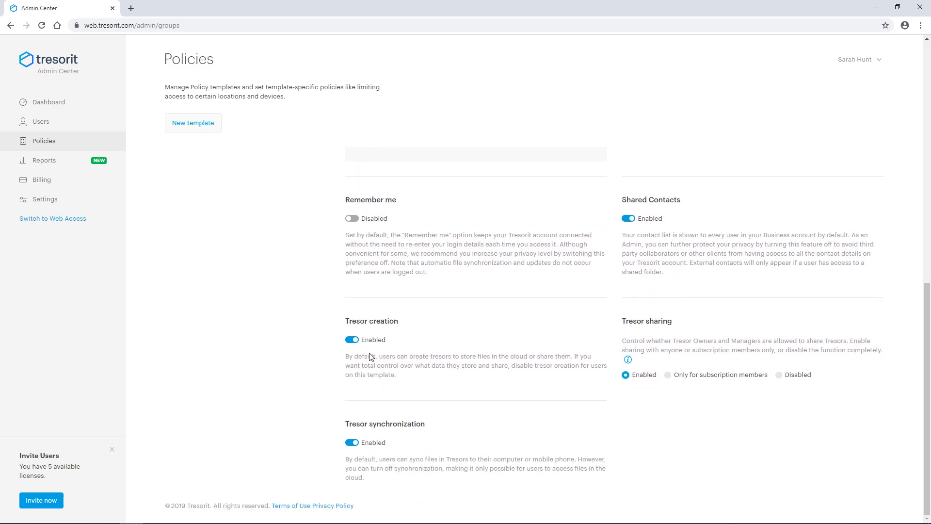
pyautogui.moveTo(372, 350)
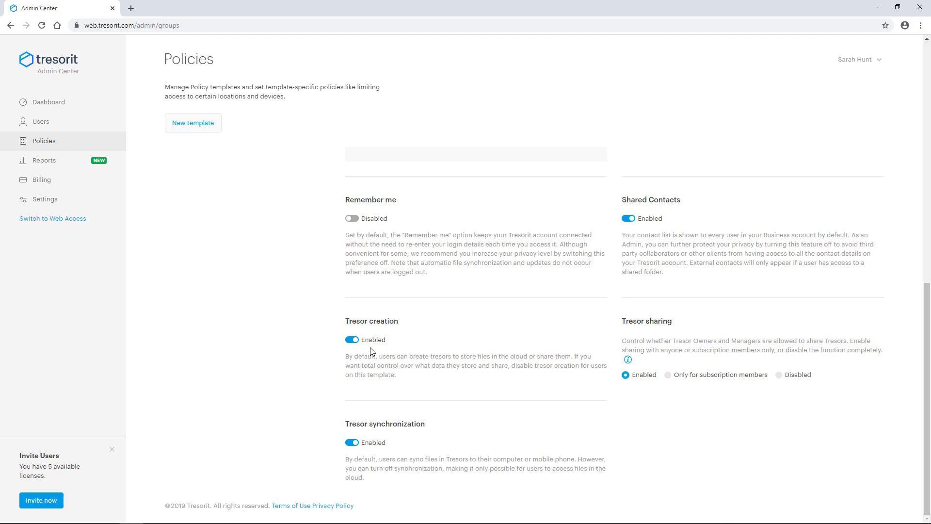
pyautogui.click(352, 339)
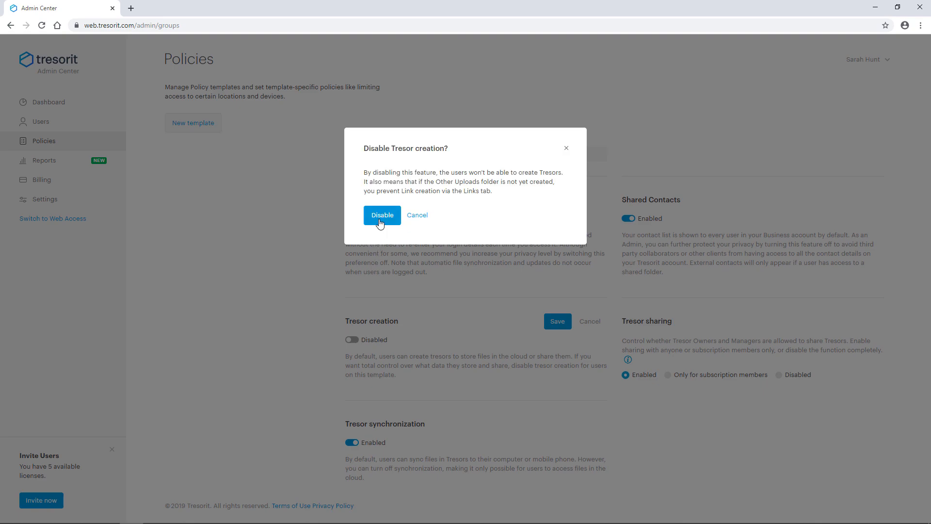
pyautogui.click(382, 215)
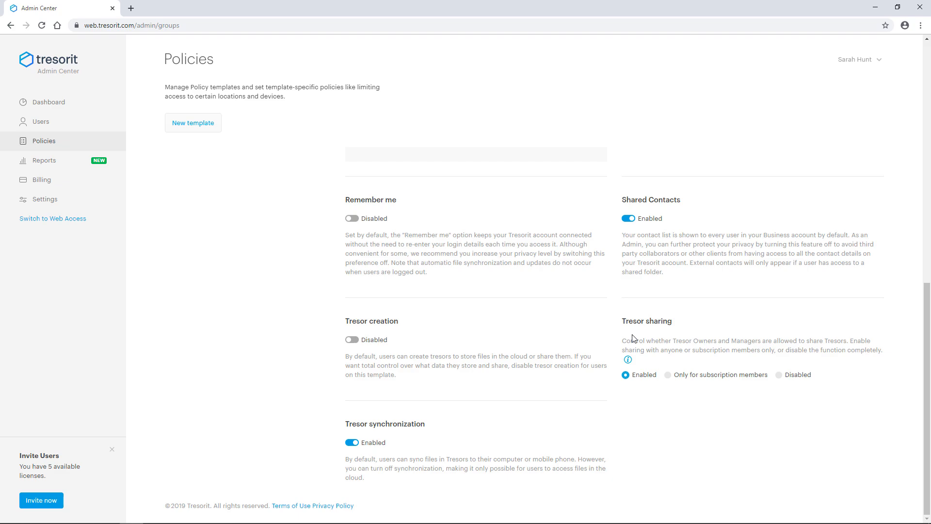
# Limit Tresor sharing to subscription members and turn off synchronization, saving each
pyautogui.click(668, 375)
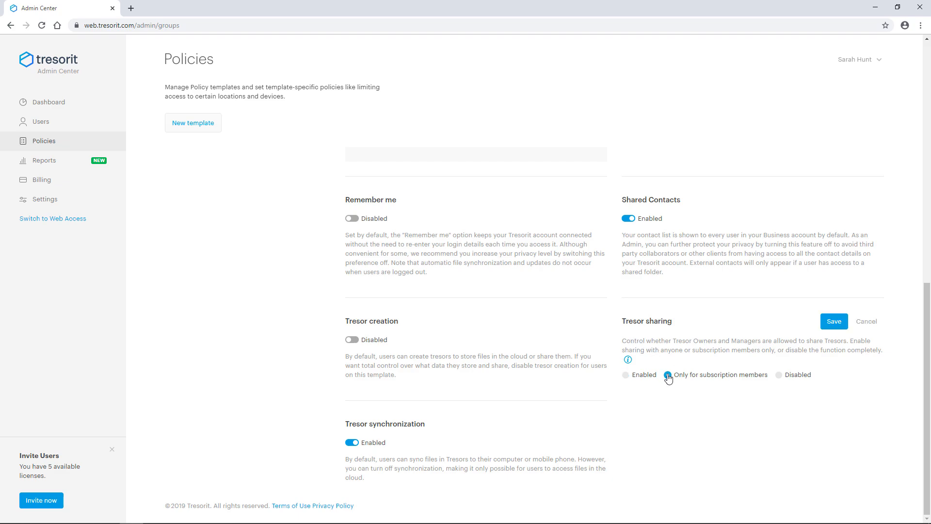
pyautogui.click(834, 321)
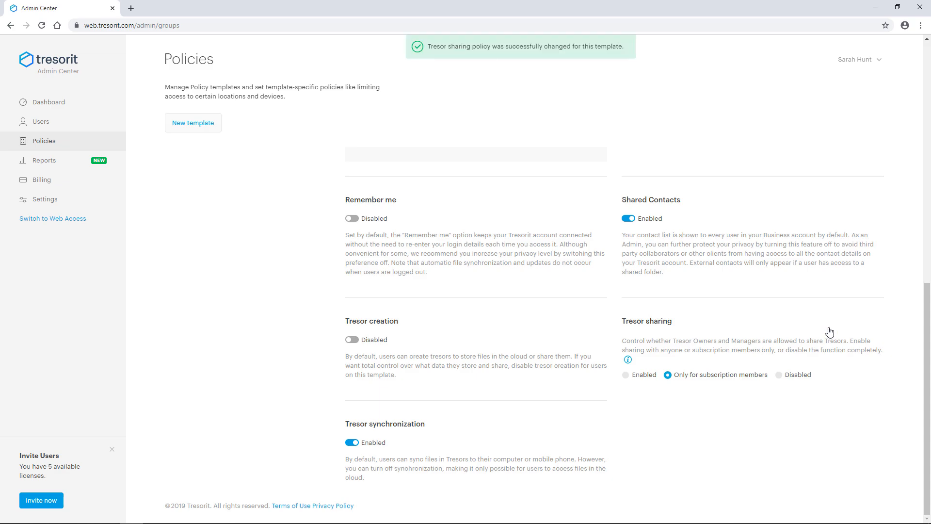
pyautogui.moveTo(402, 445)
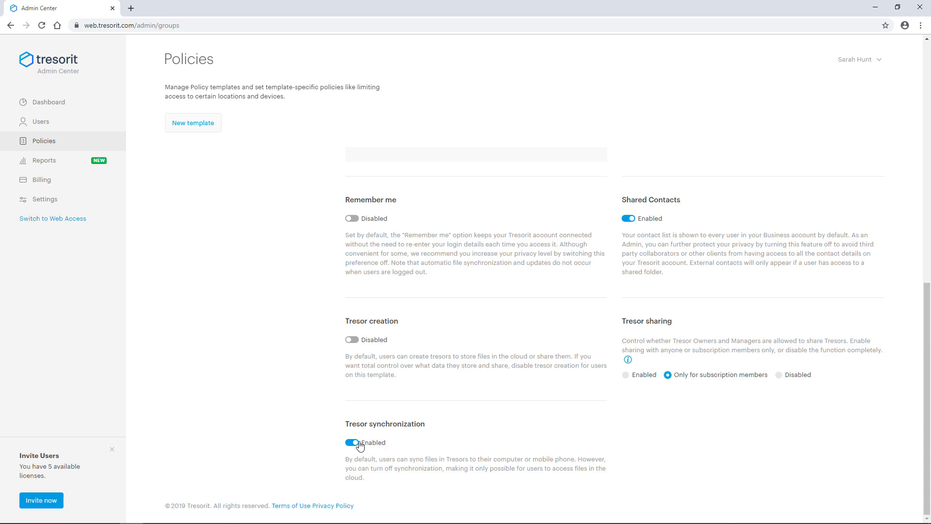
pyautogui.click(352, 442)
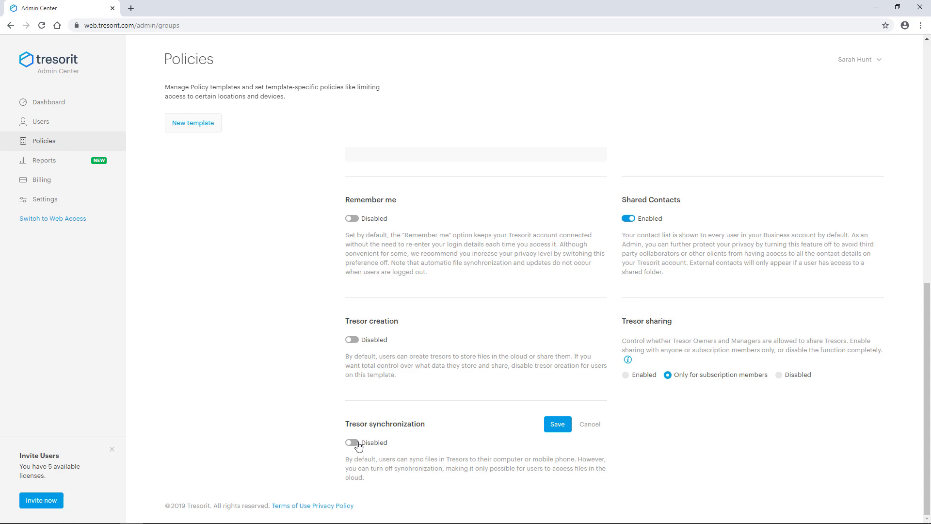
pyautogui.click(557, 424)
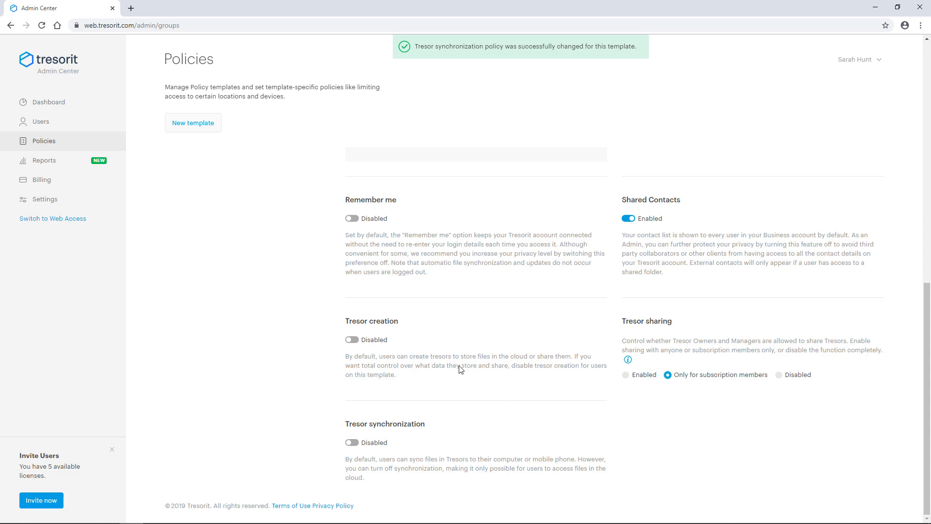
pyautogui.moveTo(40, 122)
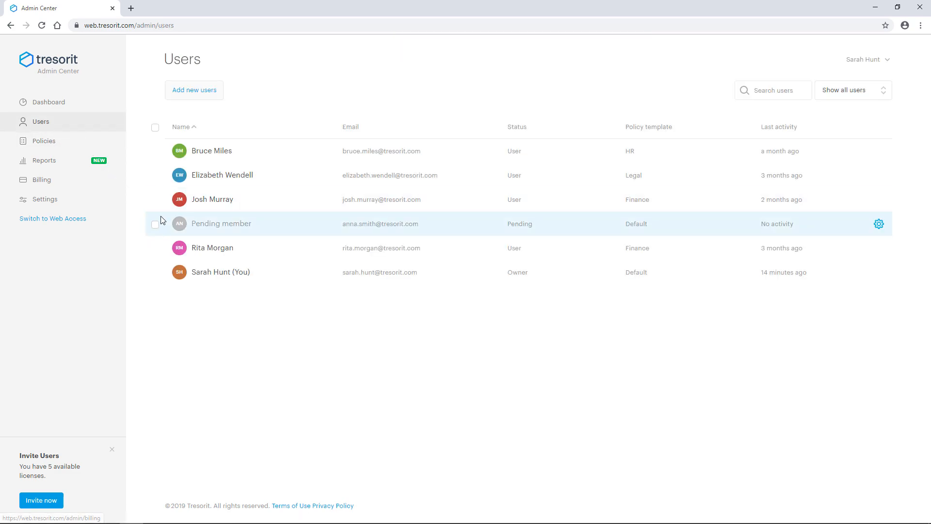
pyautogui.click(155, 224)
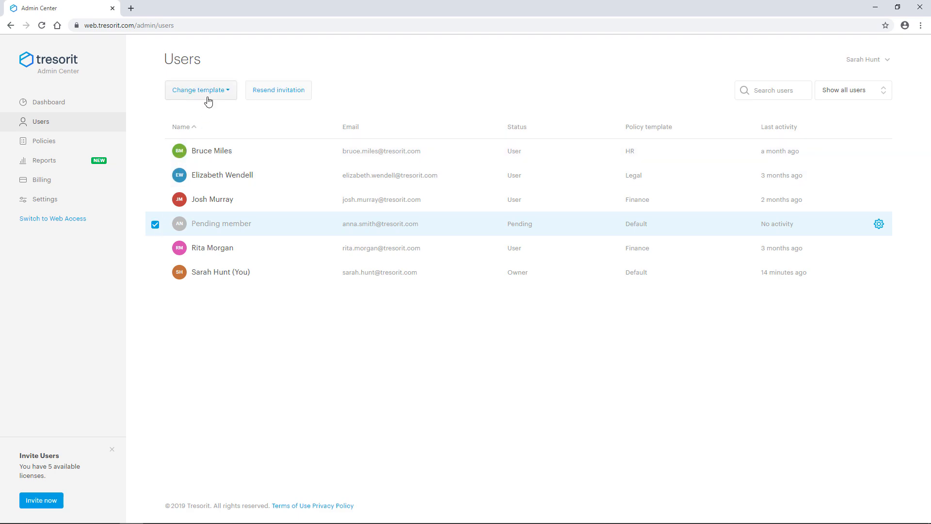
pyautogui.click(200, 89)
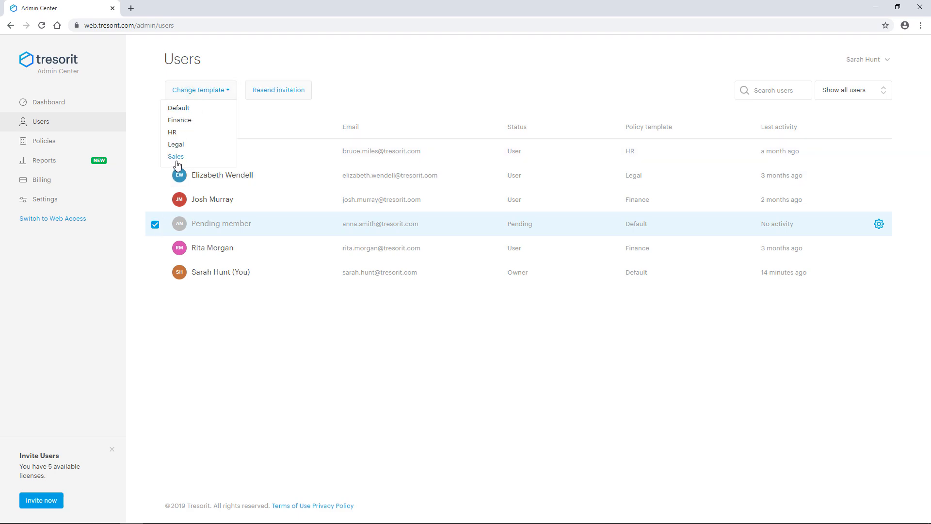
pyautogui.click(175, 156)
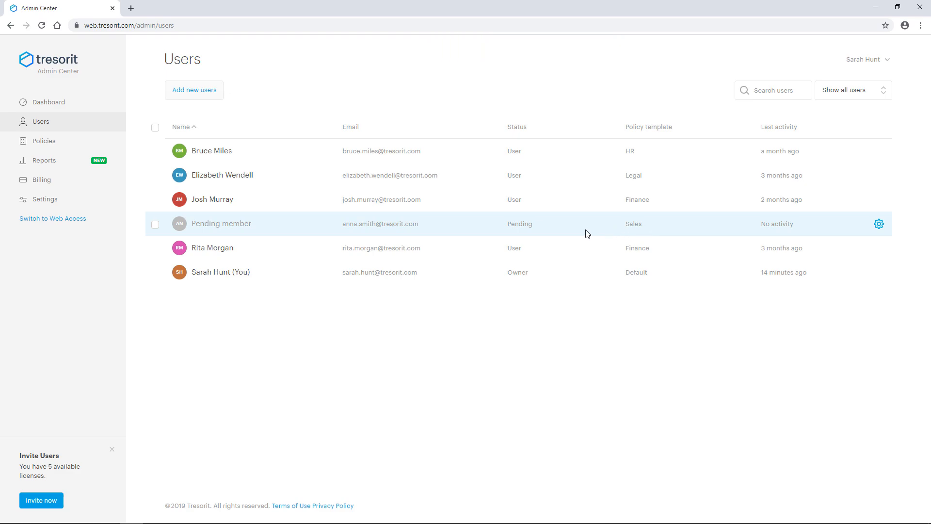
pyautogui.moveTo(40, 165)
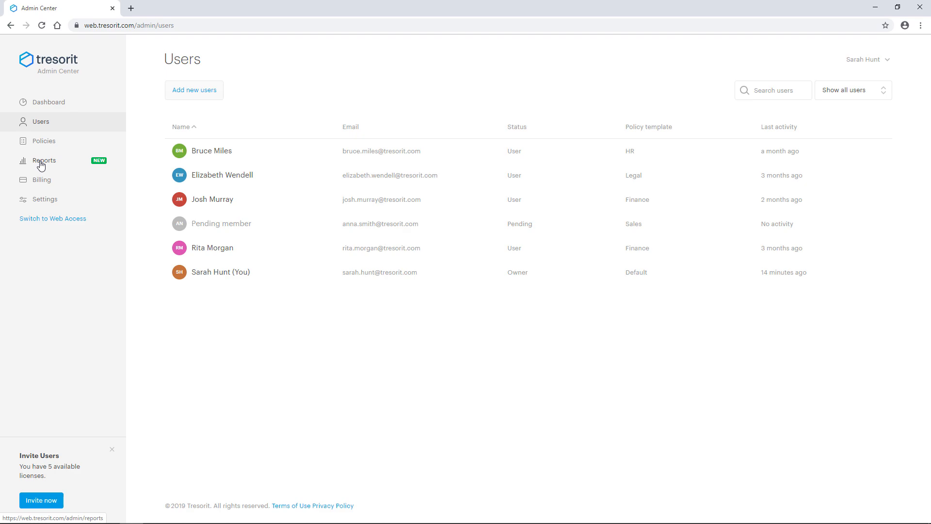
# Generate the detailed CSV reports on the Reports page
pyautogui.click(44, 161)
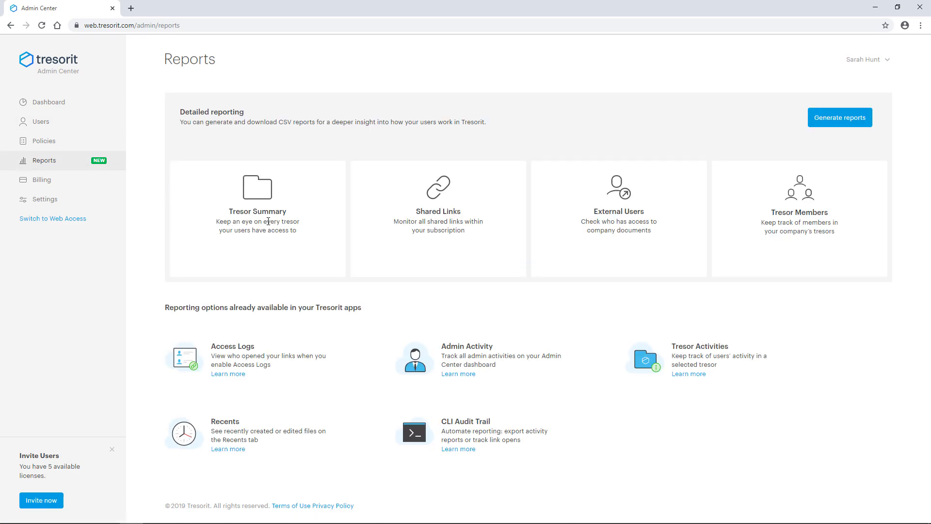
pyautogui.click(840, 117)
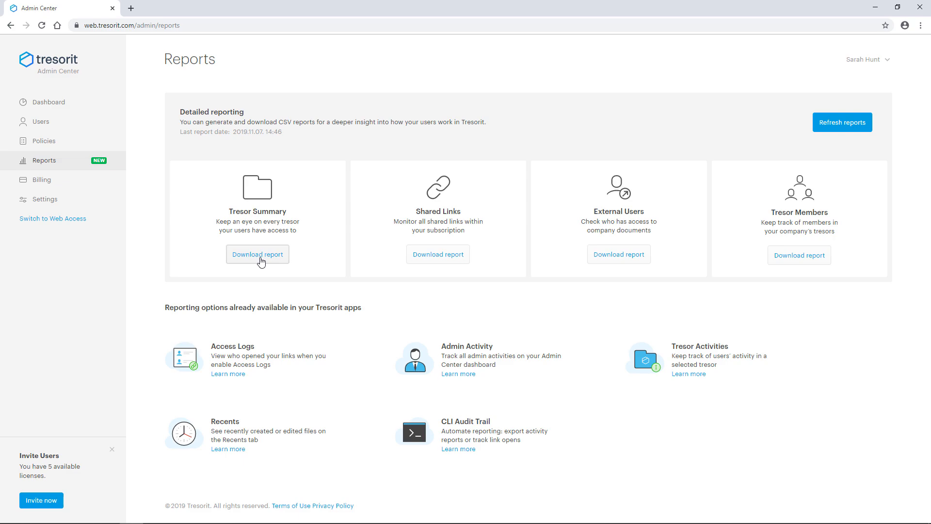
pyautogui.moveTo(446, 262)
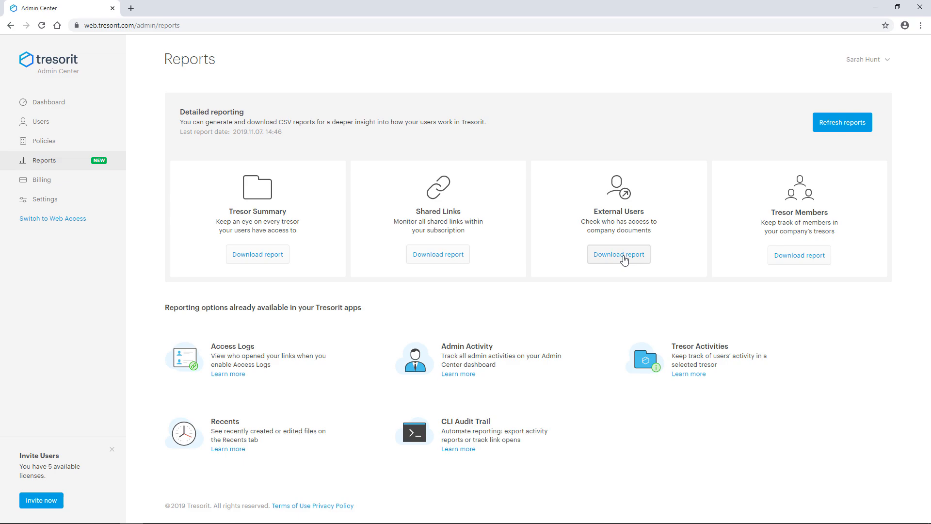
pyautogui.moveTo(804, 260)
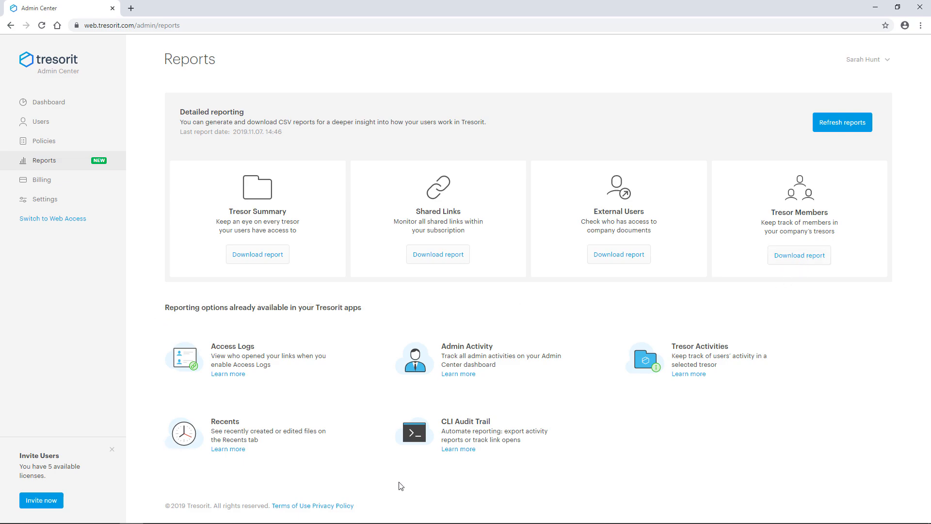
pyautogui.moveTo(191, 304)
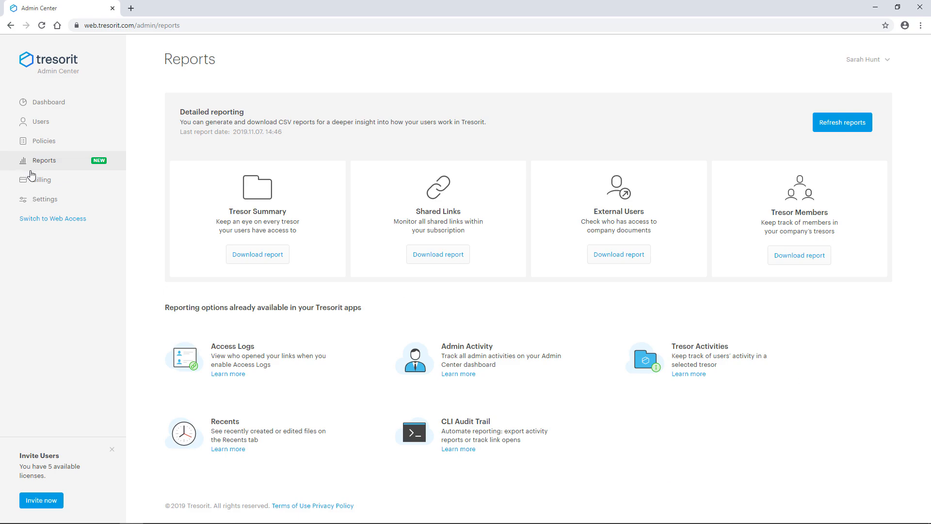
pyautogui.moveTo(42, 183)
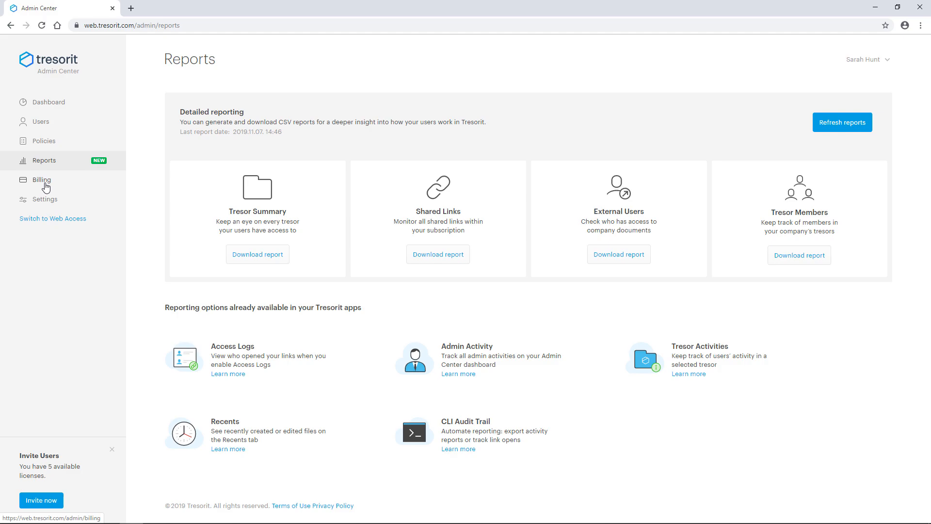
pyautogui.moveTo(44, 199)
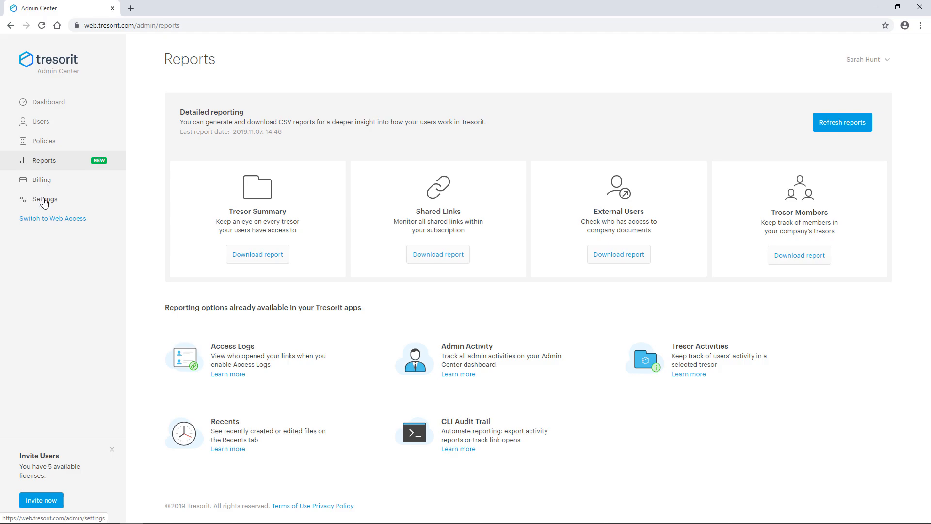
# Review the logo and colour customization dialog in Settings, then cancel without changes
pyautogui.click(45, 199)
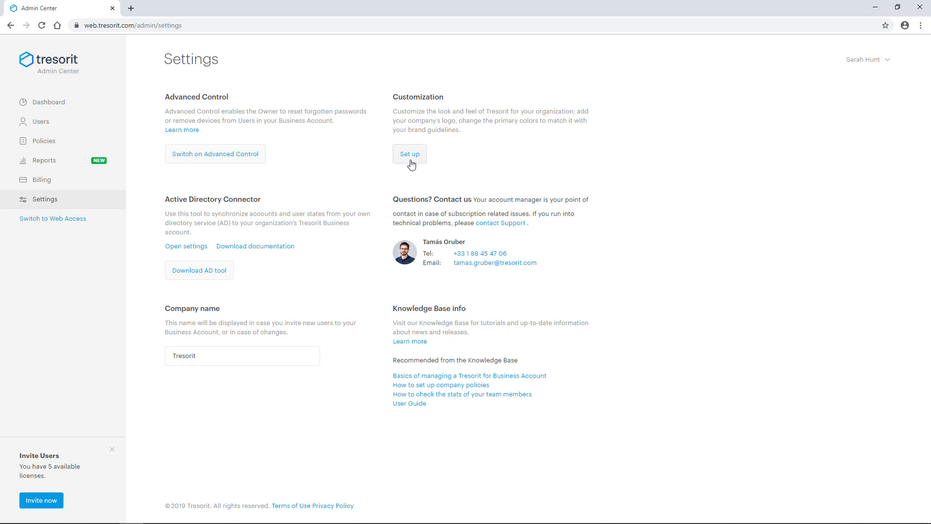
pyautogui.click(410, 154)
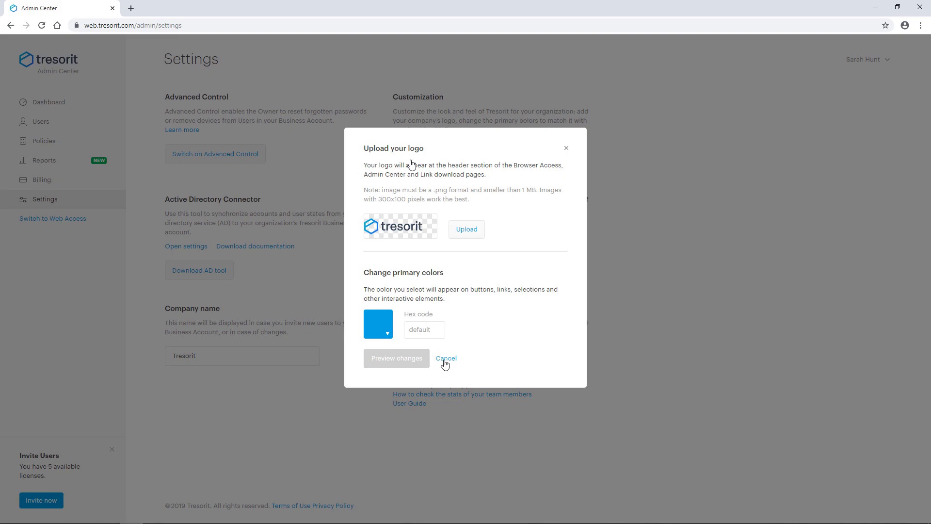
pyautogui.click(446, 358)
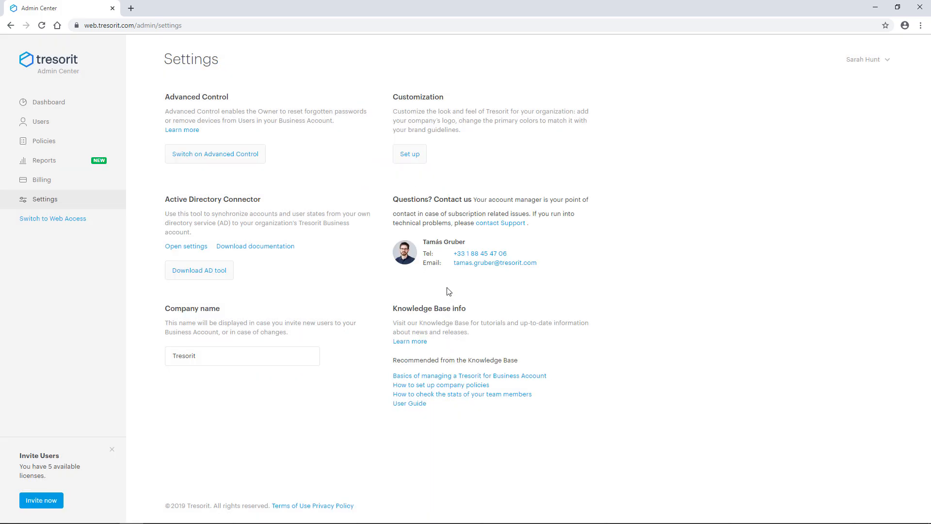